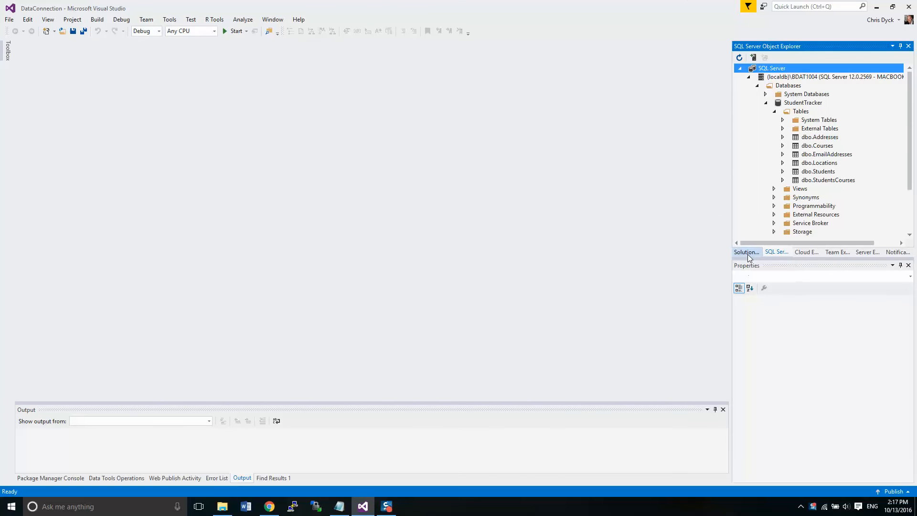
Show the DataConnection file tree with the Models and Repositories folders expanded
{"action": "left_click", "coordinate": [747, 252]}
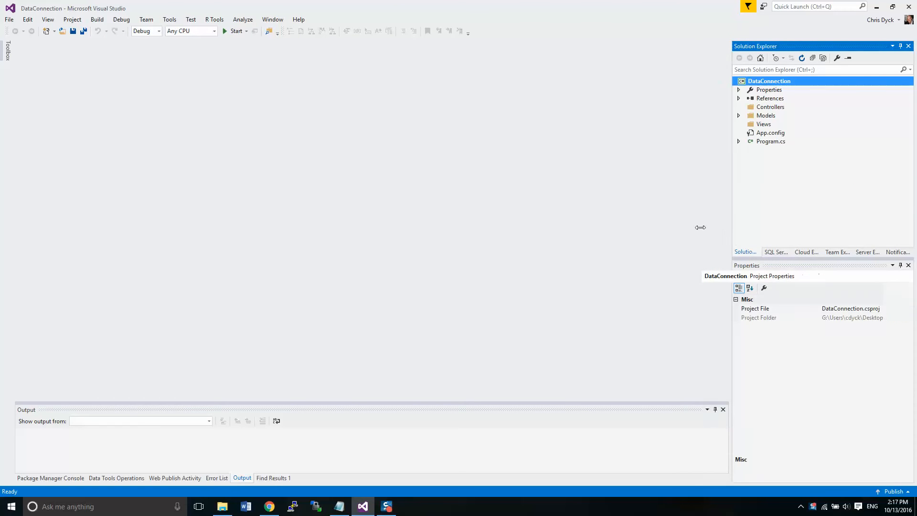
{"action": "left_click", "coordinate": [738, 116]}
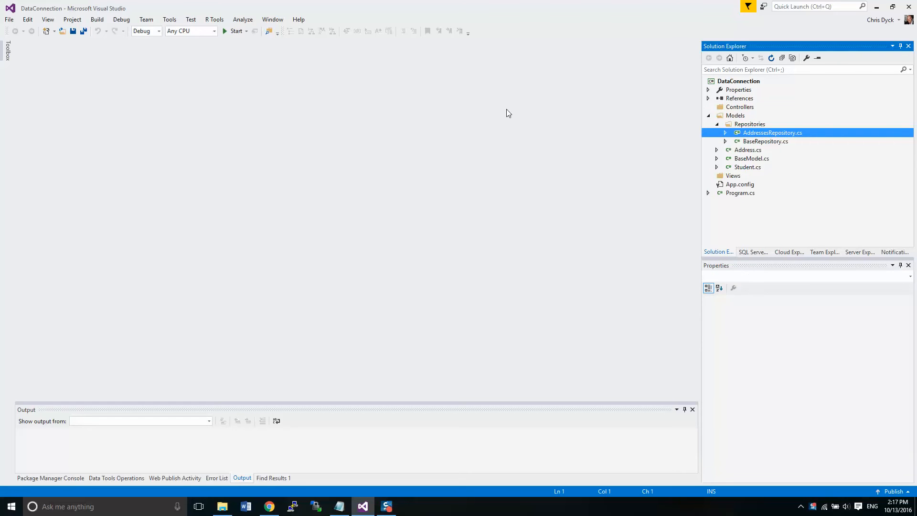
Open AddressesRepository.cs from the Repositories folder
{"action": "double_click", "coordinate": [771, 132]}
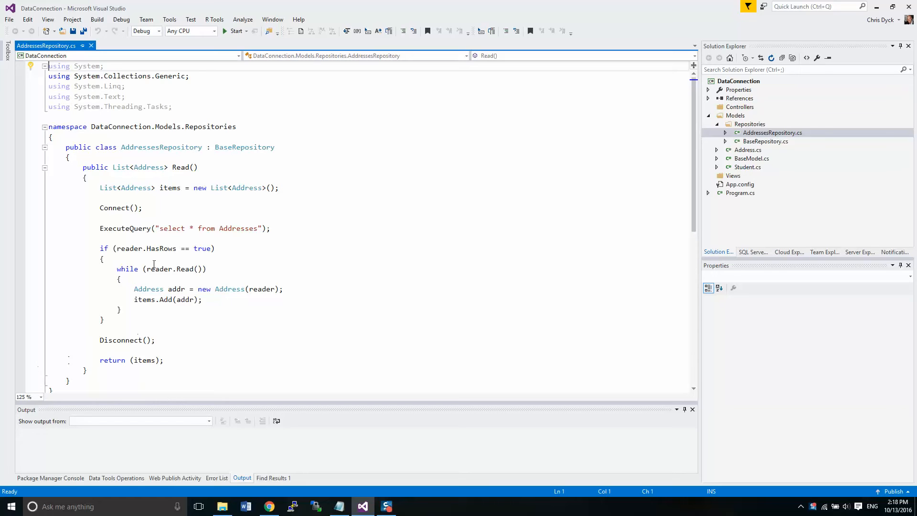
{"action": "mouse_move", "coordinate": [199, 228]}
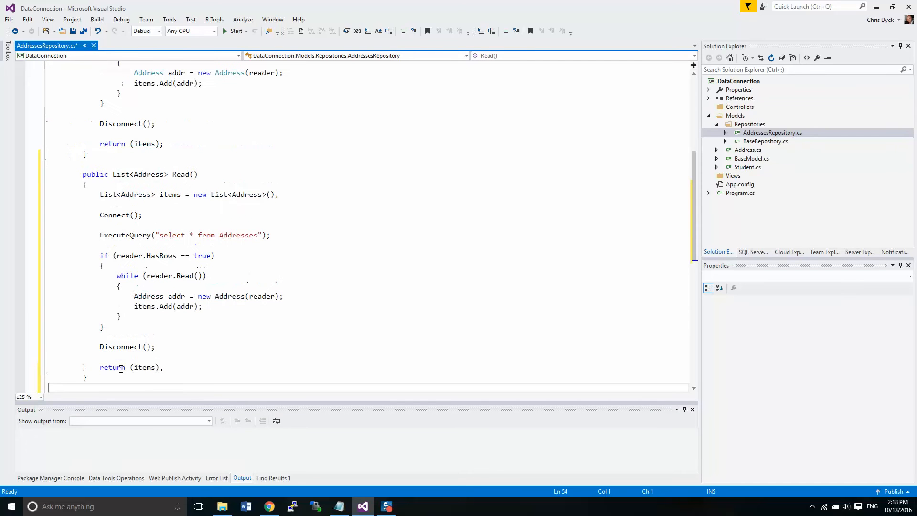
{"action": "mouse_move", "coordinate": [121, 174]}
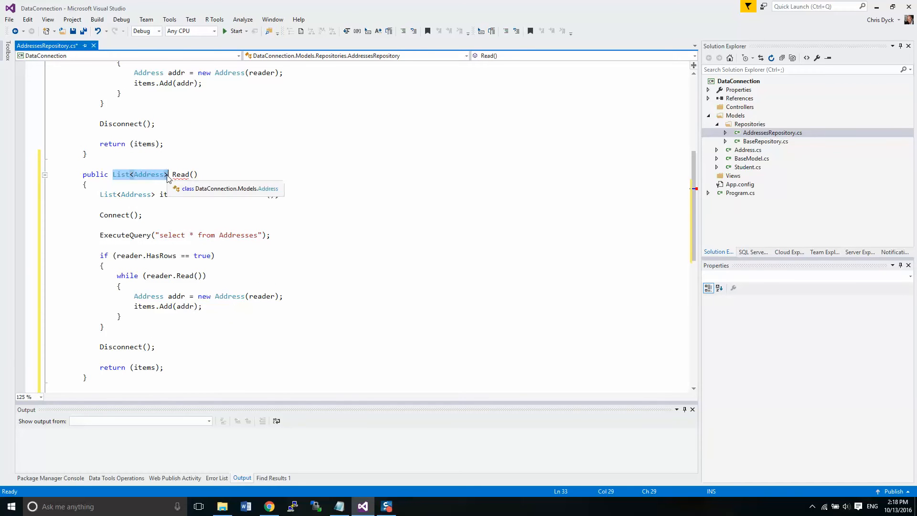
Make the copied Read return Address, take int addressId, and declare Address item = new Address()
{"action": "type", "text": "Add"}
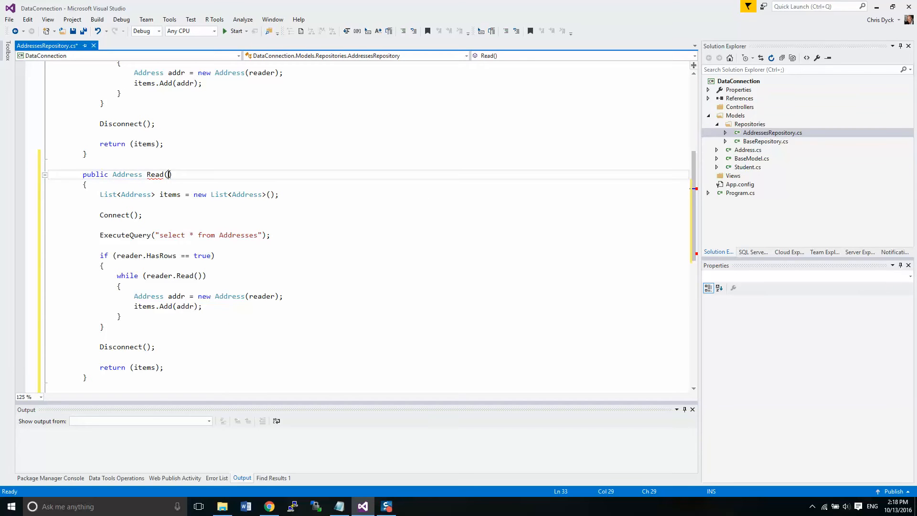
{"action": "type", "text": "int"}
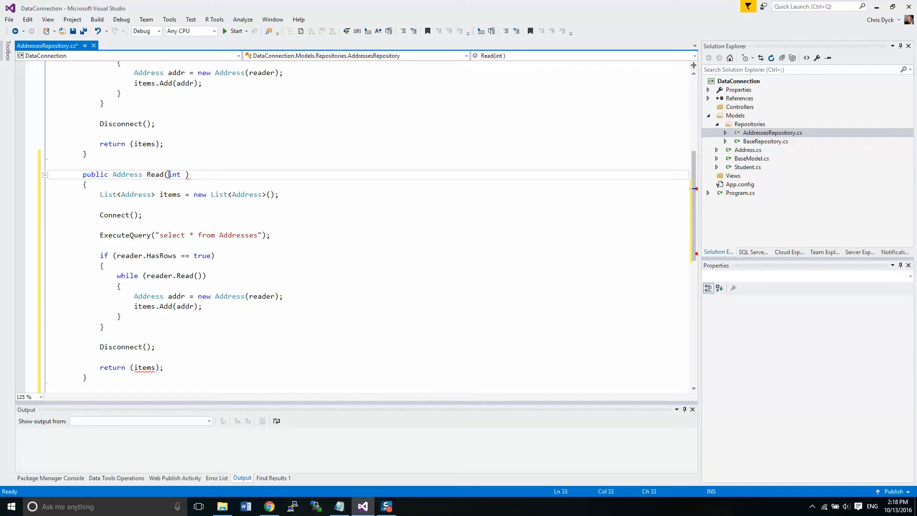
{"action": "type", "text": "AddressId"}
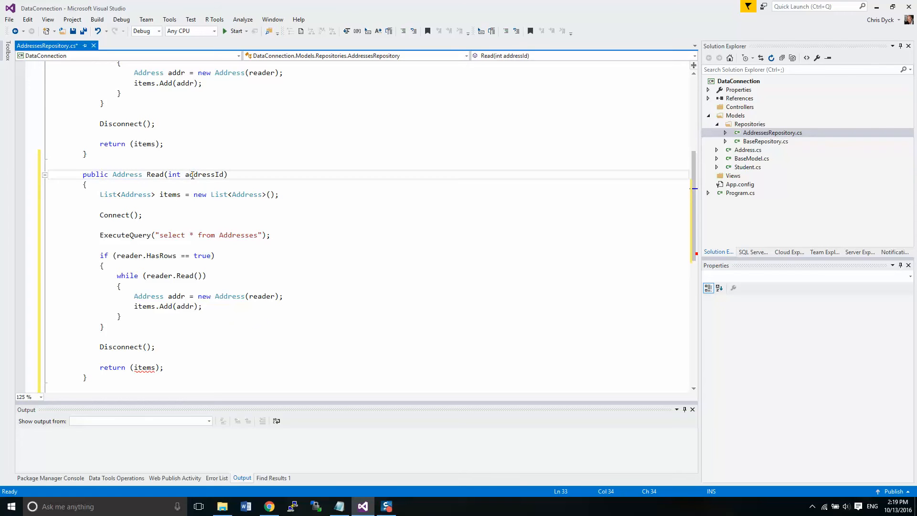
{"action": "double_click", "coordinate": [204, 174]}
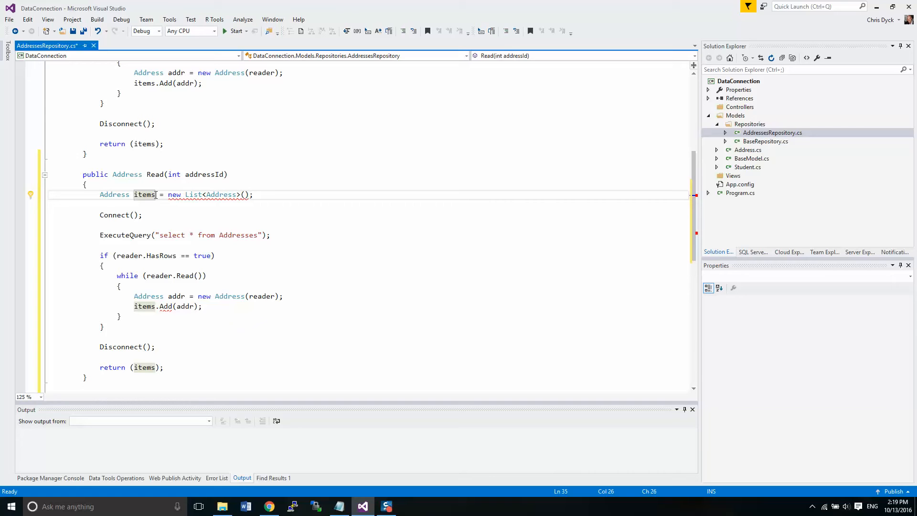
{"action": "key", "text": "Backspace"}
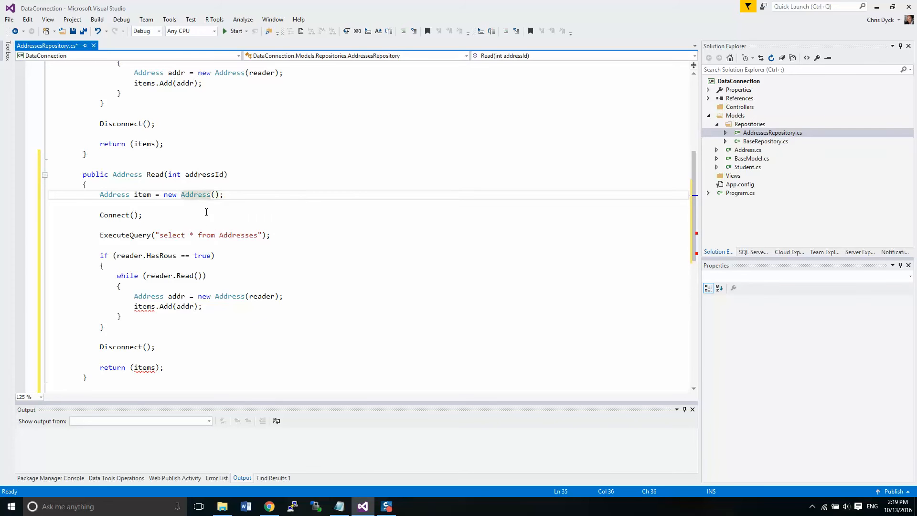
{"action": "scroll", "scroll_direction": "down", "scroll_amount": 3}
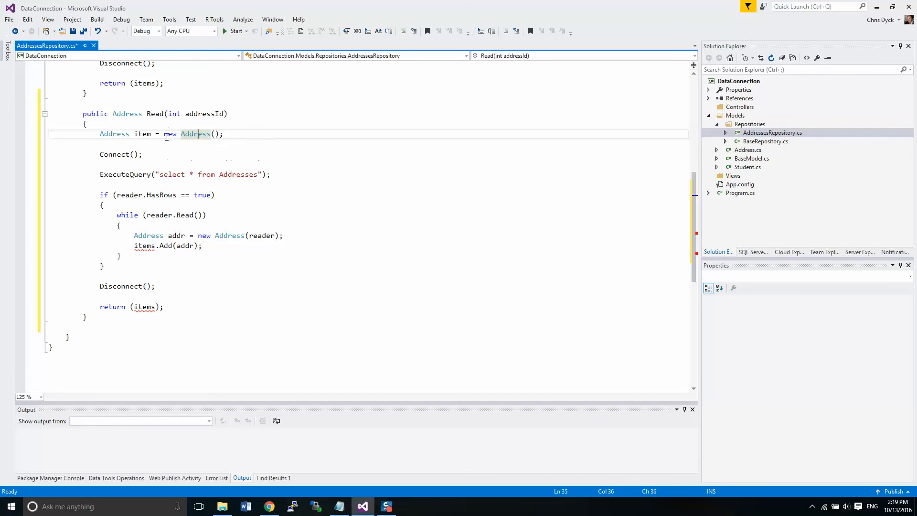
{"action": "left_click_drag", "start_coordinate": [164, 133], "coordinate": [221, 134]}
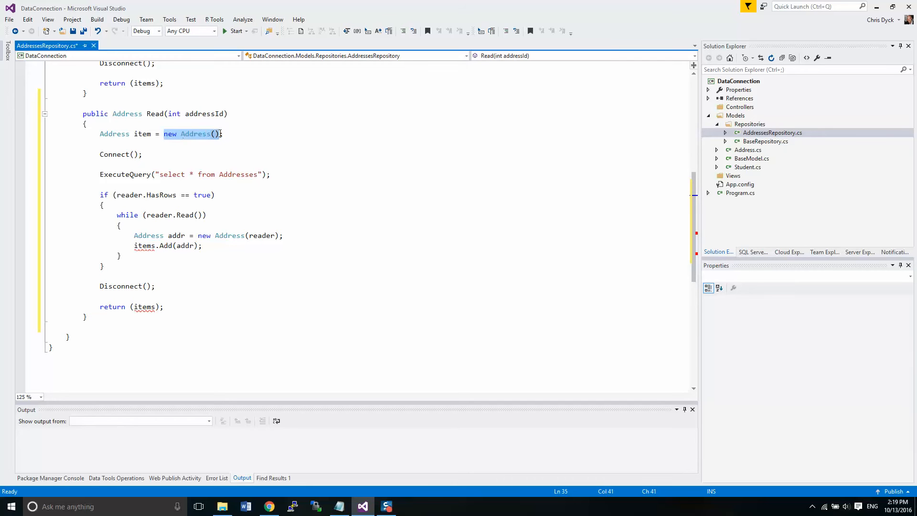
{"action": "type", "text": "nu"}
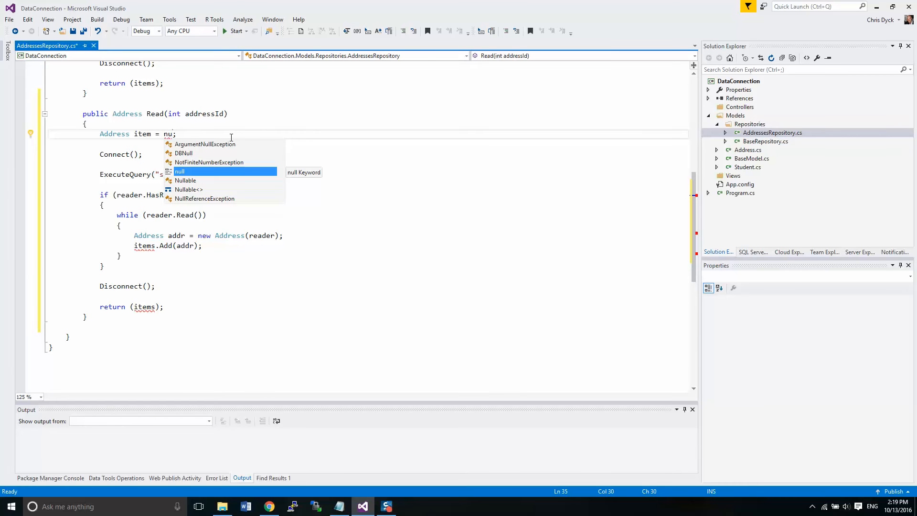
{"action": "type", "text": "new Address();"}
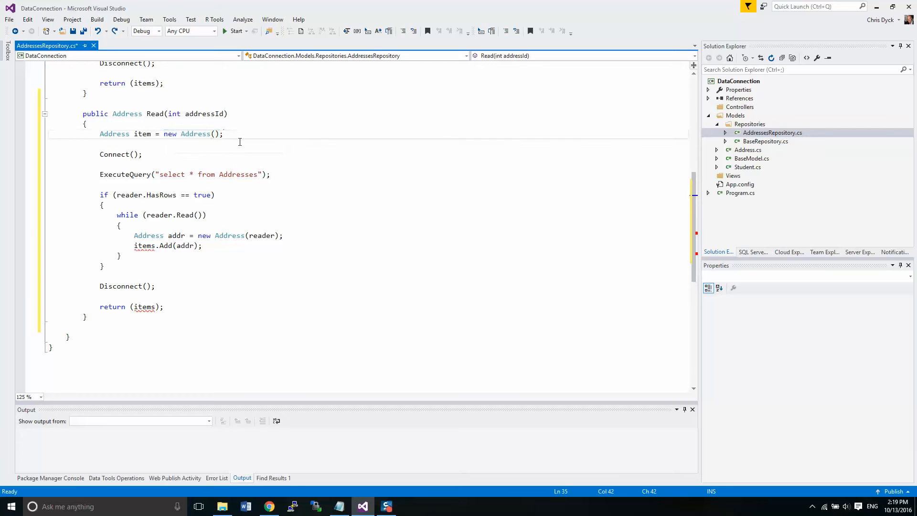
{"action": "scroll", "scroll_direction": "down", "scroll_amount": 3}
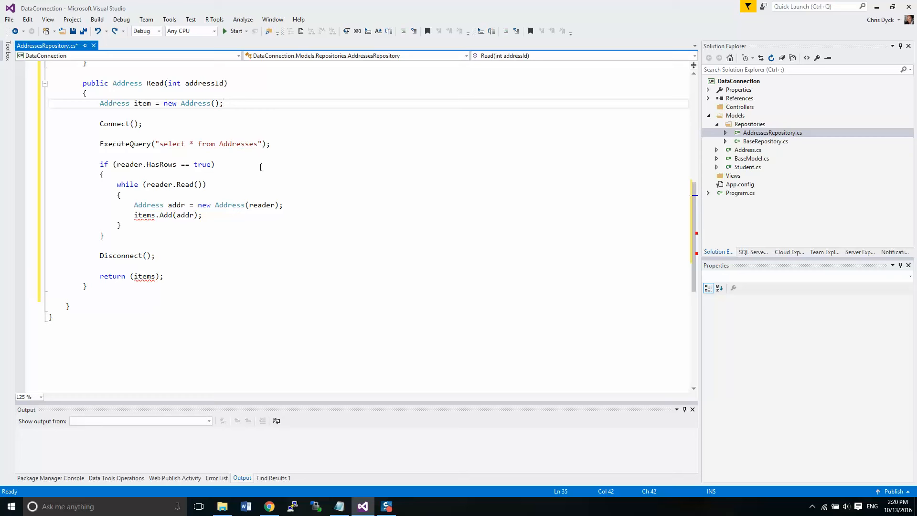
{"action": "mouse_move", "coordinate": [255, 155]}
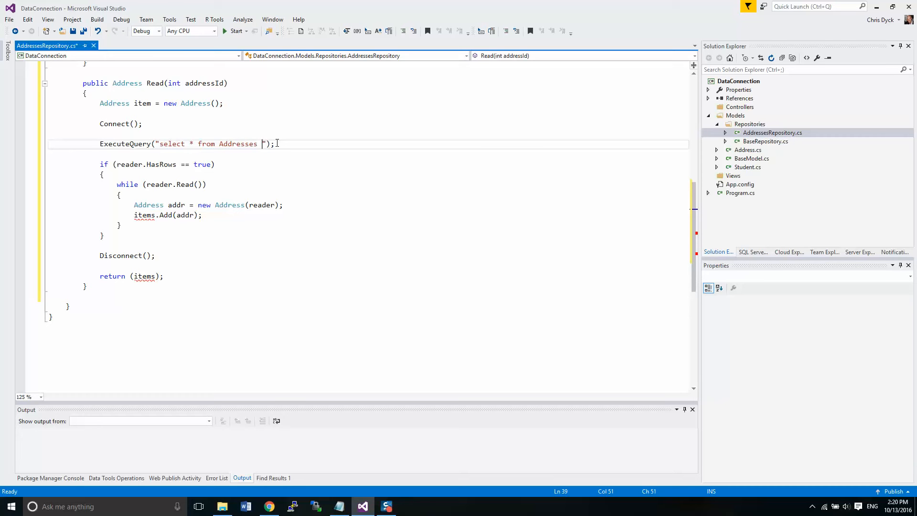
Append where AddressId=" + addressId to the select * from Addresses query
{"action": "type", "text": "where"}
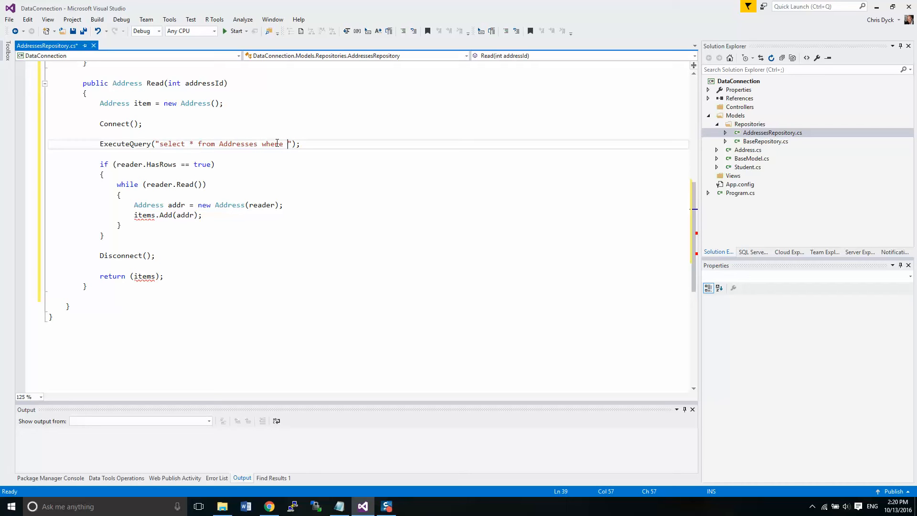
{"action": "type", "text": "Address"}
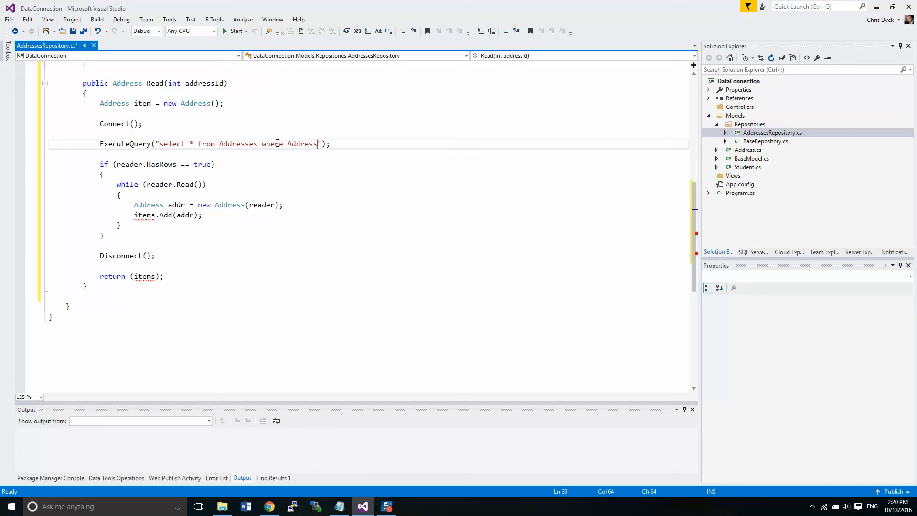
{"action": "type", "text": "Id"}
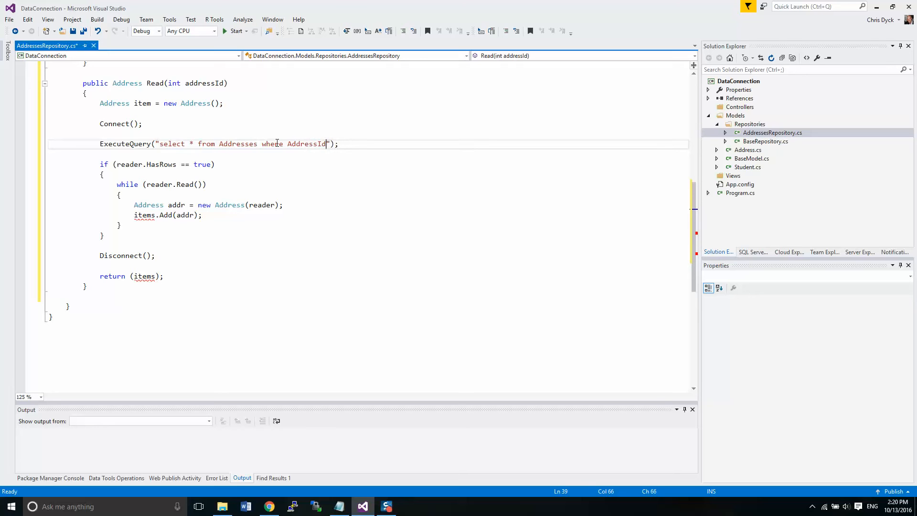
{"action": "type", "text": "=\""}
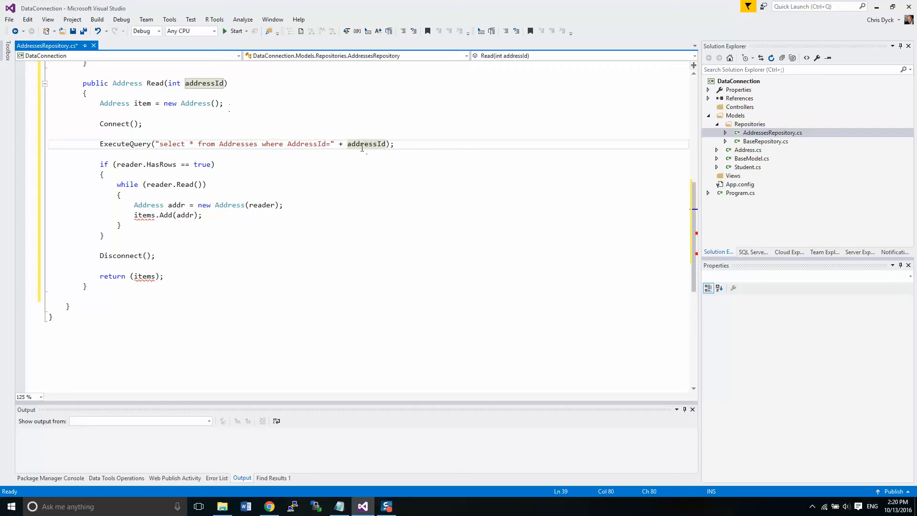
{"action": "mouse_move", "coordinate": [361, 144]}
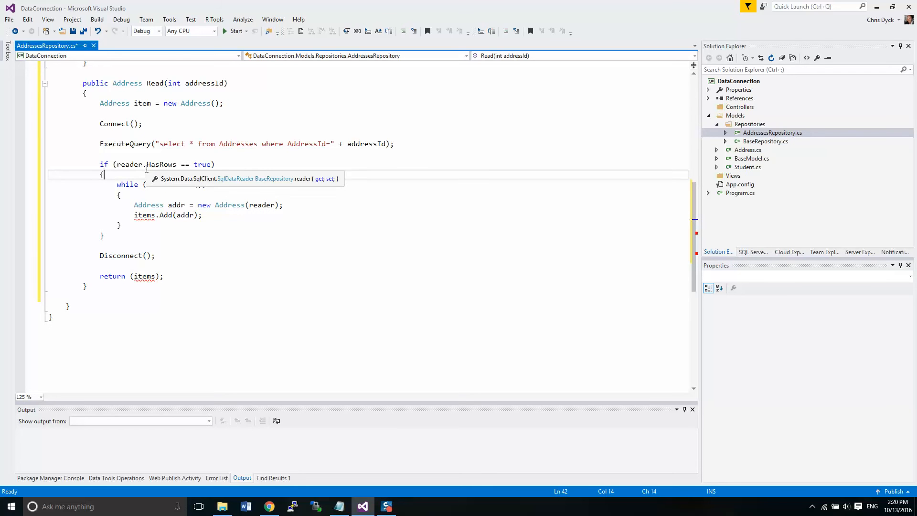
Call reader.Read(), then assign item = new Address(reader); in Read(addressId)
{"action": "type", "text": "reader.Read()"}
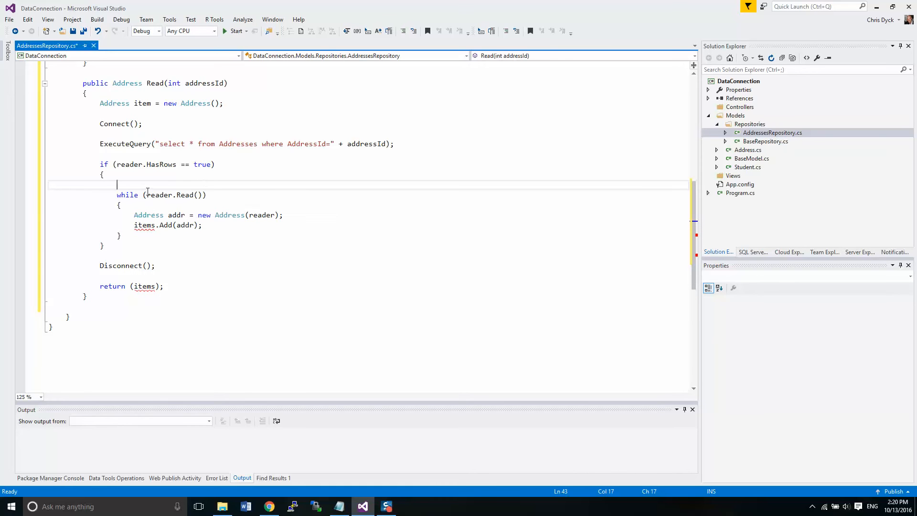
{"action": "double_click", "coordinate": [159, 195]}
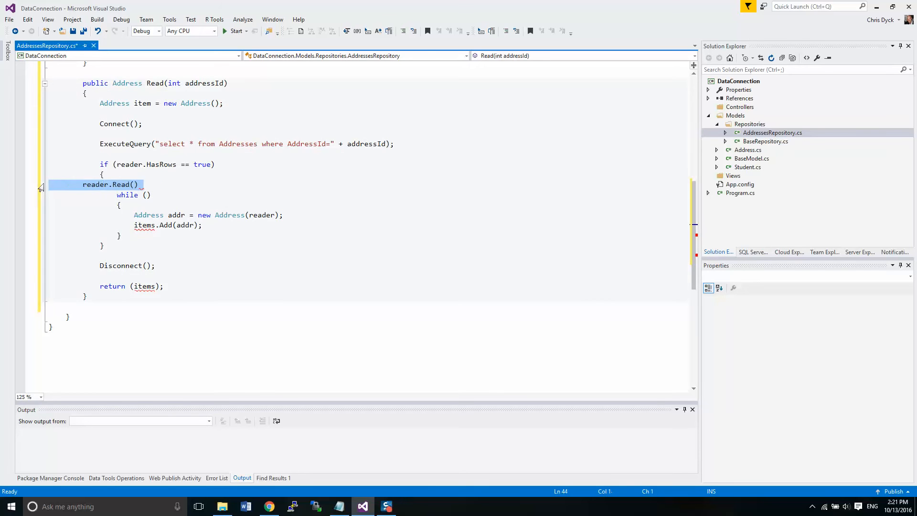
{"action": "left_click", "coordinate": [185, 185]}
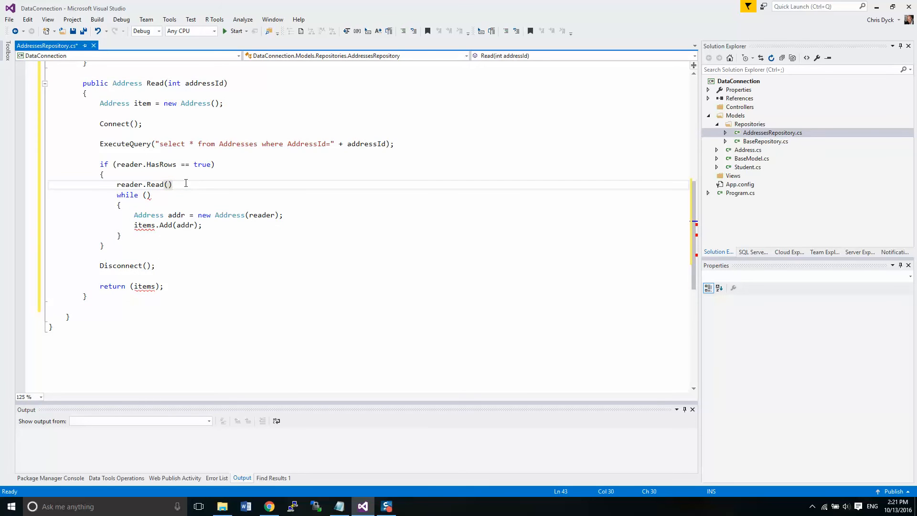
{"action": "type", "text": ";"}
{"action": "key", "text": "Enter"}
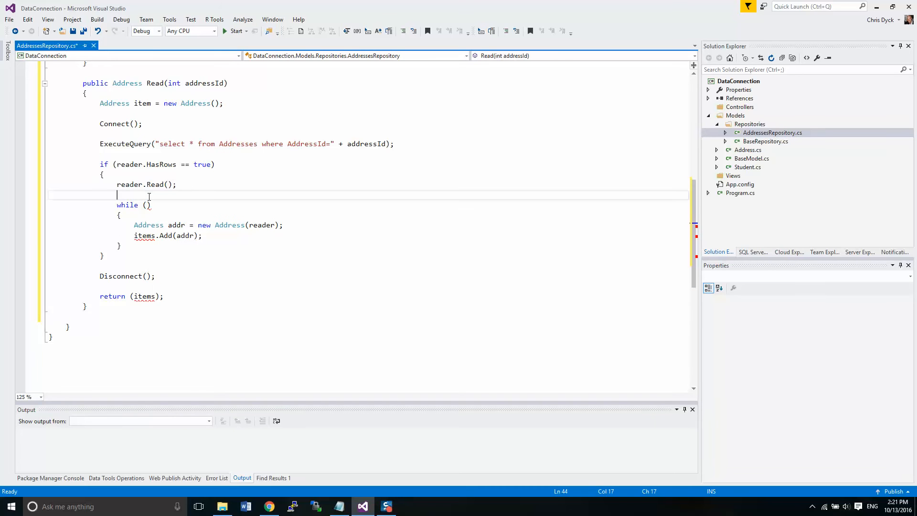
{"action": "mouse_move", "coordinate": [248, 225]}
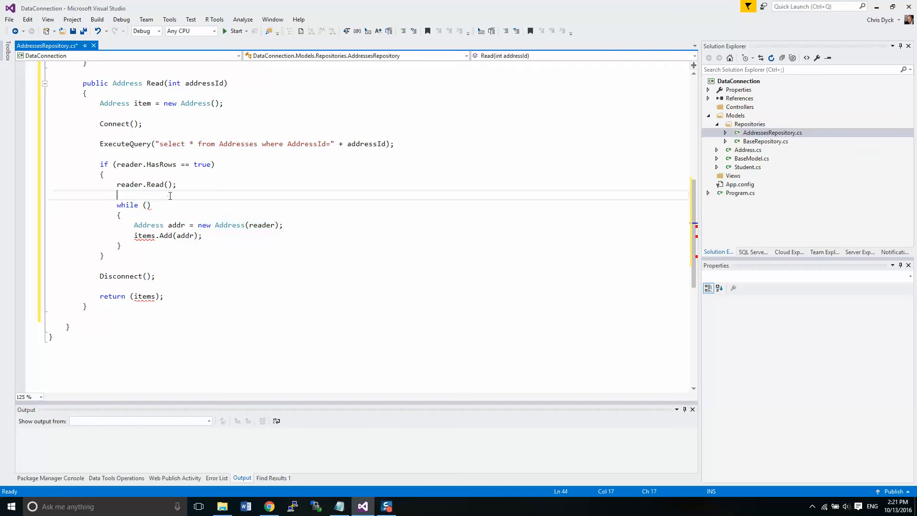
{"action": "type", "text": "item ="}
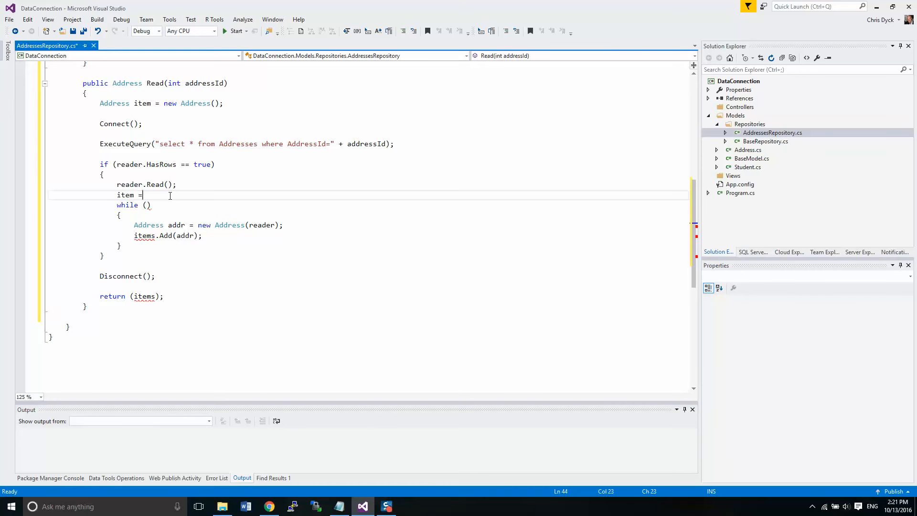
{"action": "type", "text": "new Address(reader);"}
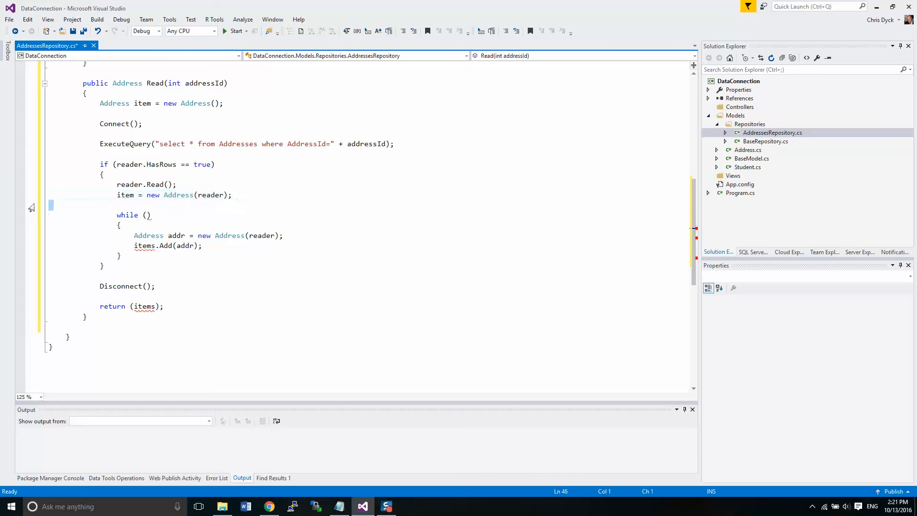
Delete the leftover while loop and save AddressesRepository.cs
{"action": "left_click_drag", "start_coordinate": [117, 215], "coordinate": [120, 255]}
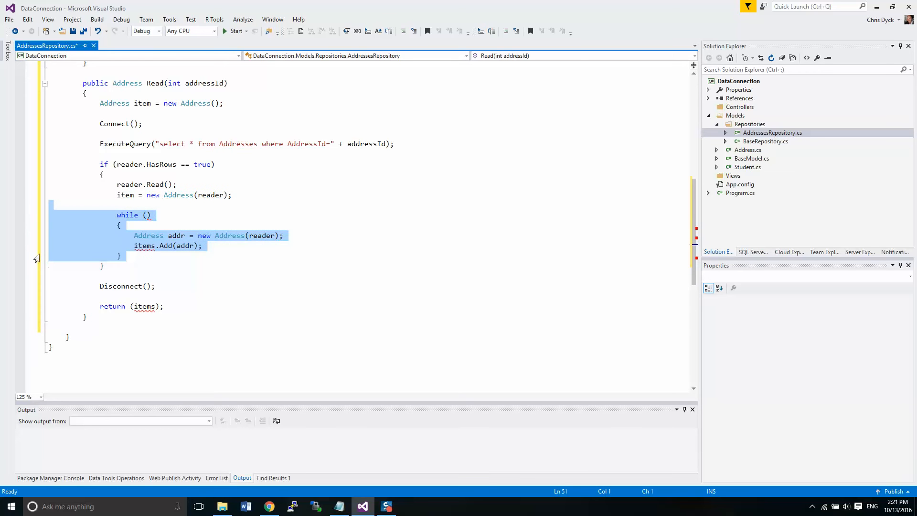
{"action": "key", "text": "Delete"}
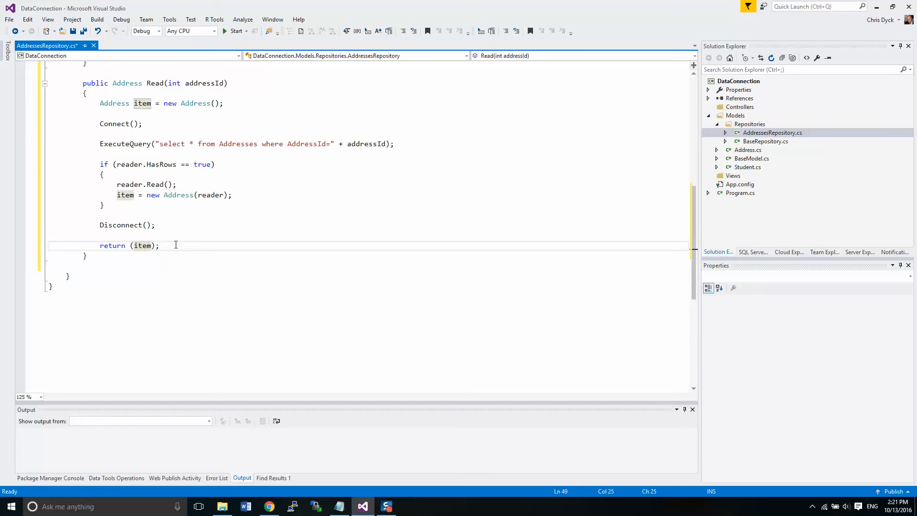
{"action": "key", "text": "Ctrl+S"}
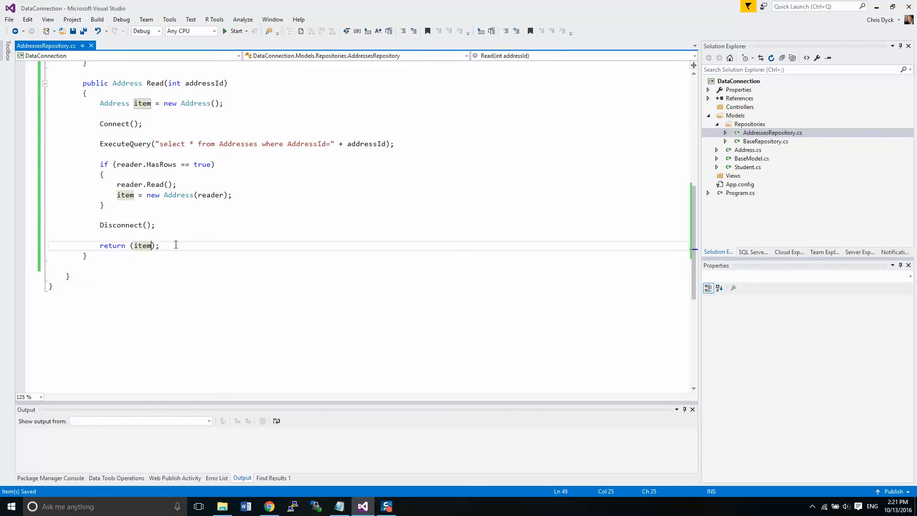
{"action": "mouse_move", "coordinate": [742, 197]}
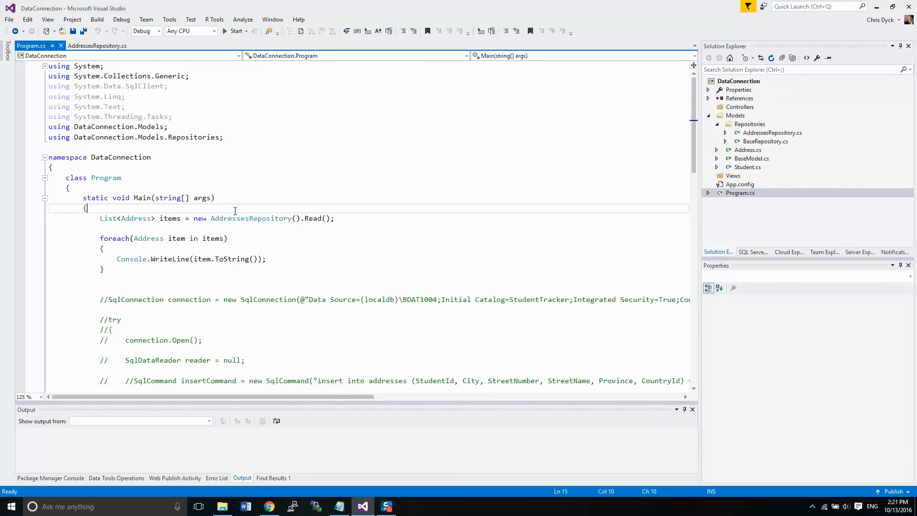
Declare AddressesRepository addressesRepository = new AddressesRepository(); and use it for Read()
{"action": "key", "text": "Enter"}
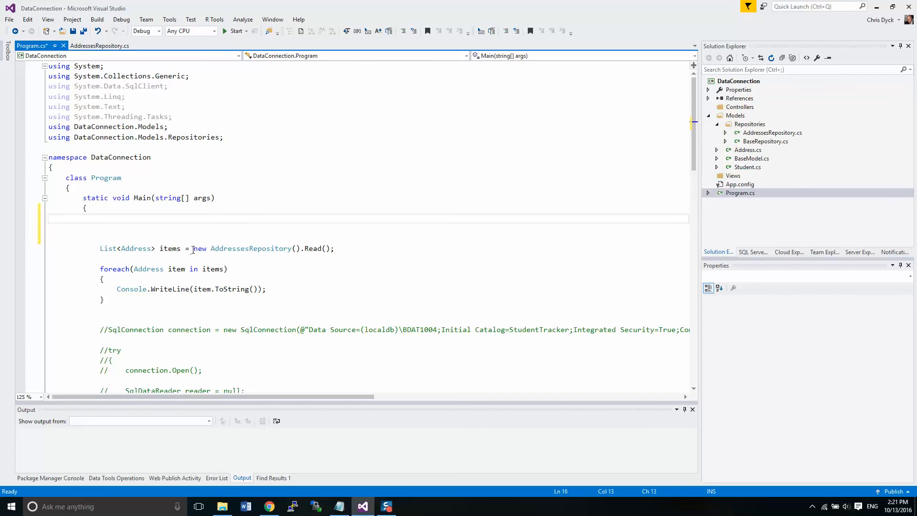
{"action": "left_click_drag", "start_coordinate": [193, 248], "coordinate": [302, 248]}
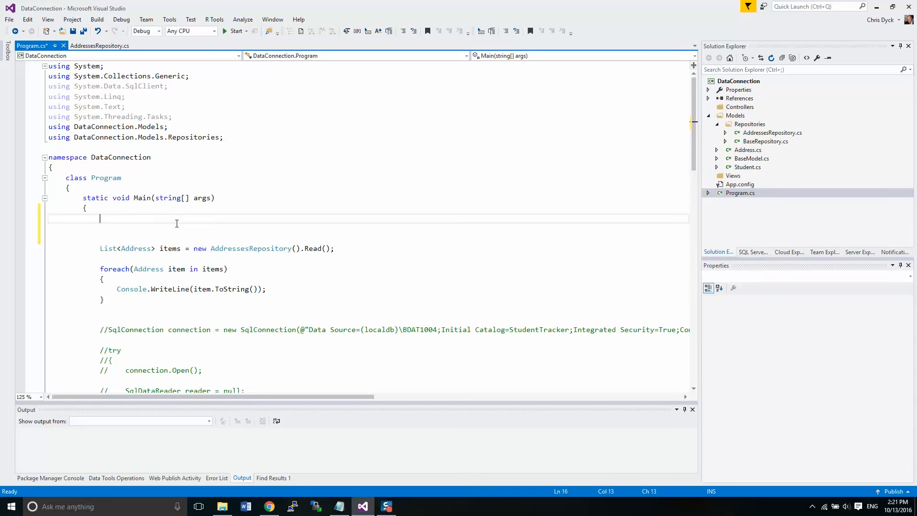
{"action": "type", "text": "Addre"}
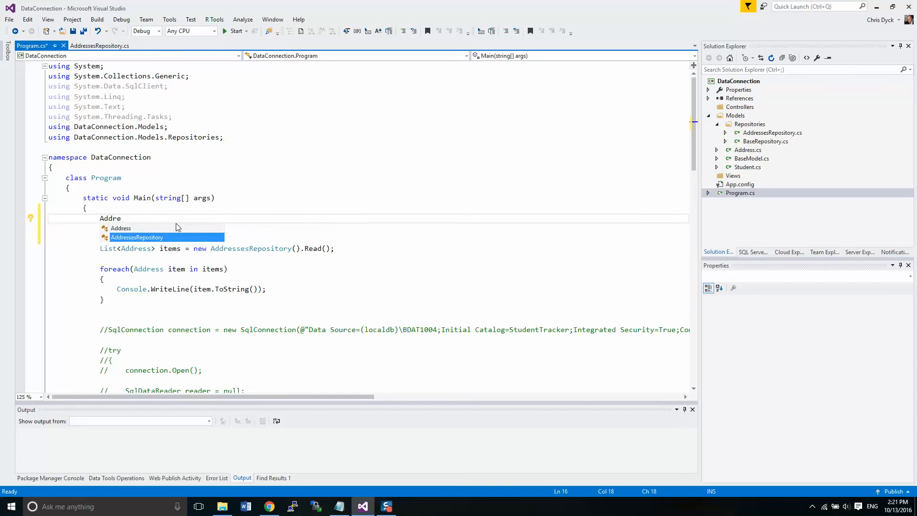
{"action": "type", "text": "AddressesRepository addressesRepository"}
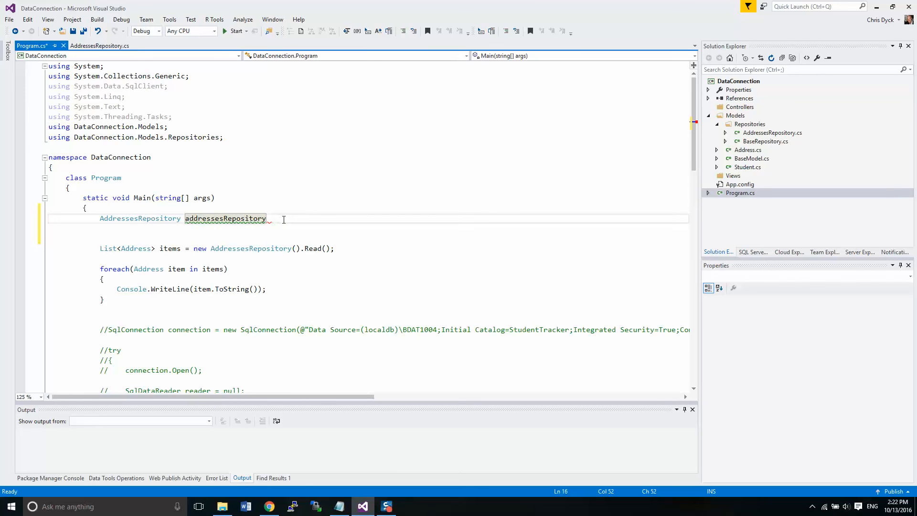
{"action": "type", "text": "= new AddressesRepository()"}
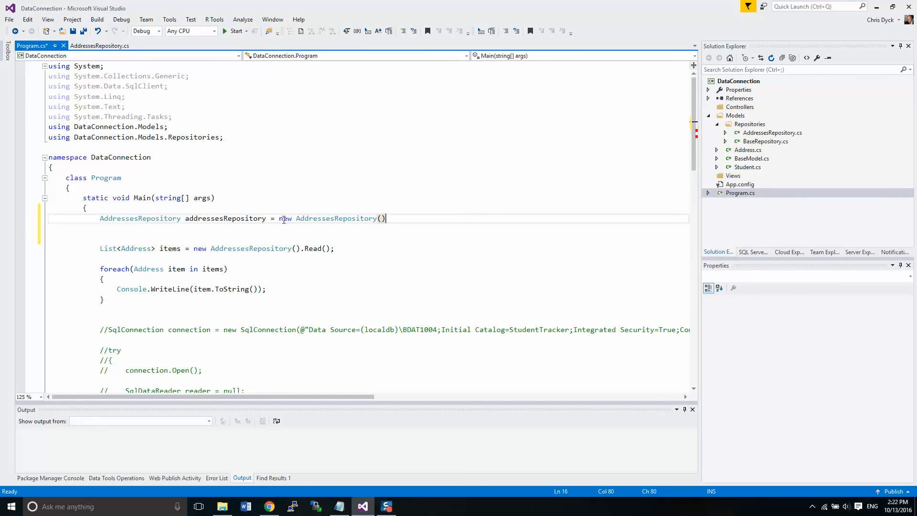
{"action": "type", "text": ";"}
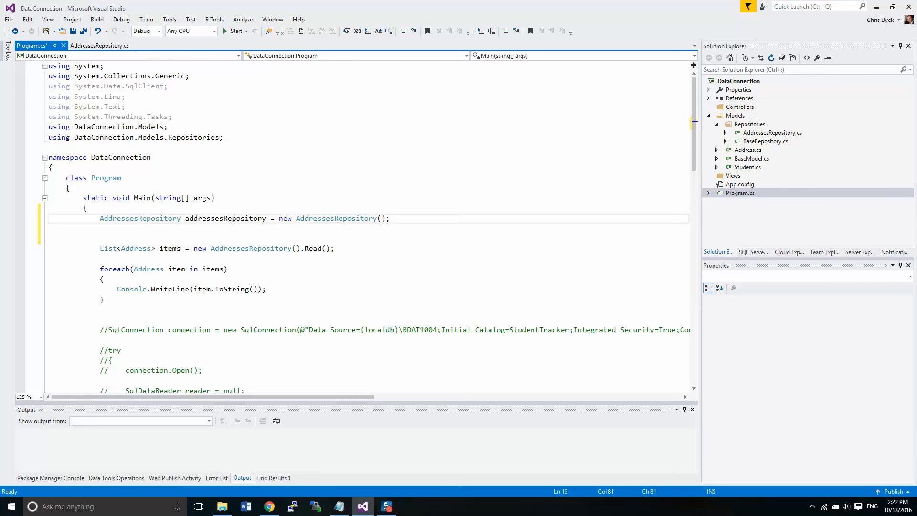
{"action": "double_click", "coordinate": [225, 219]}
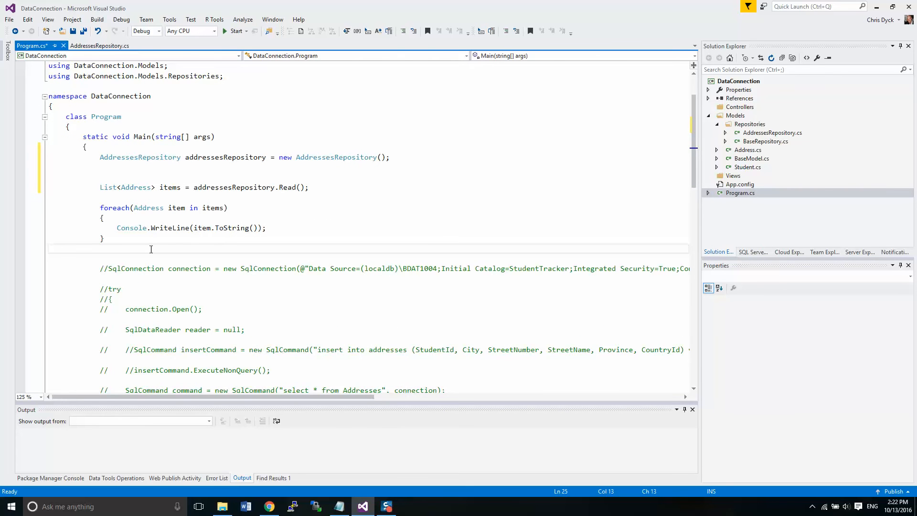
Add a Console.WriteLine printing the label "Getting just one item"
{"action": "type", "text": "Console"}
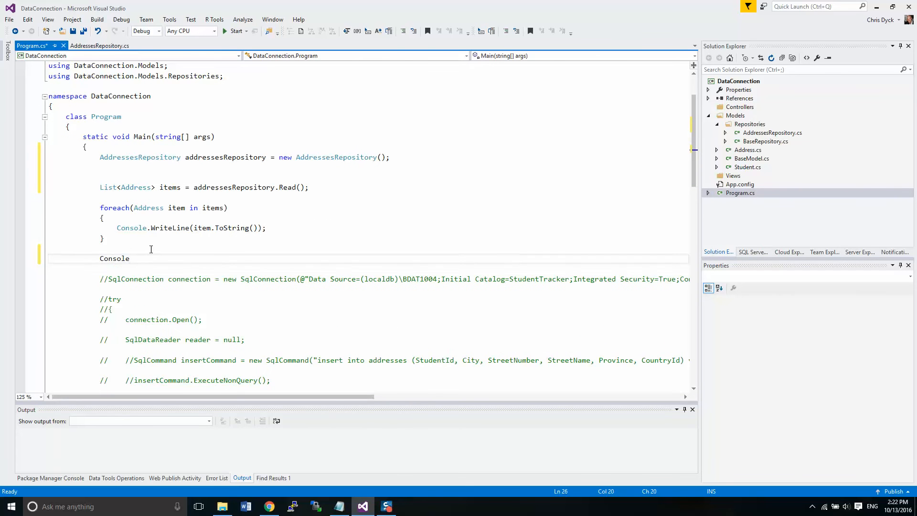
{"action": "type", "text": ".W"}
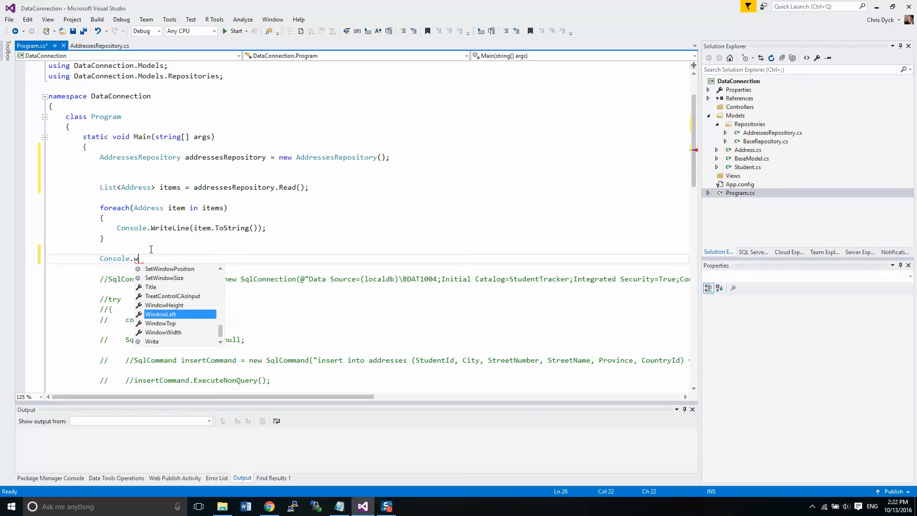
{"action": "type", "text": "riteLine"}
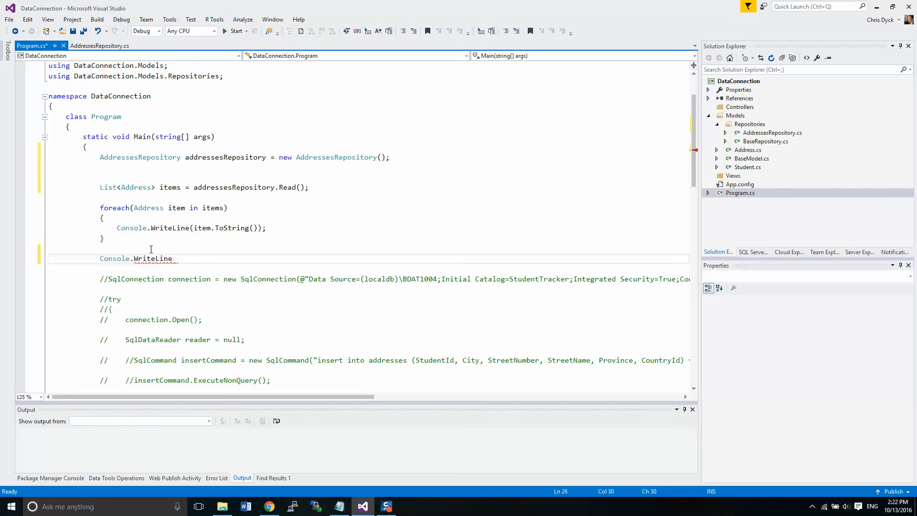
{"action": "type", "text": "();"}
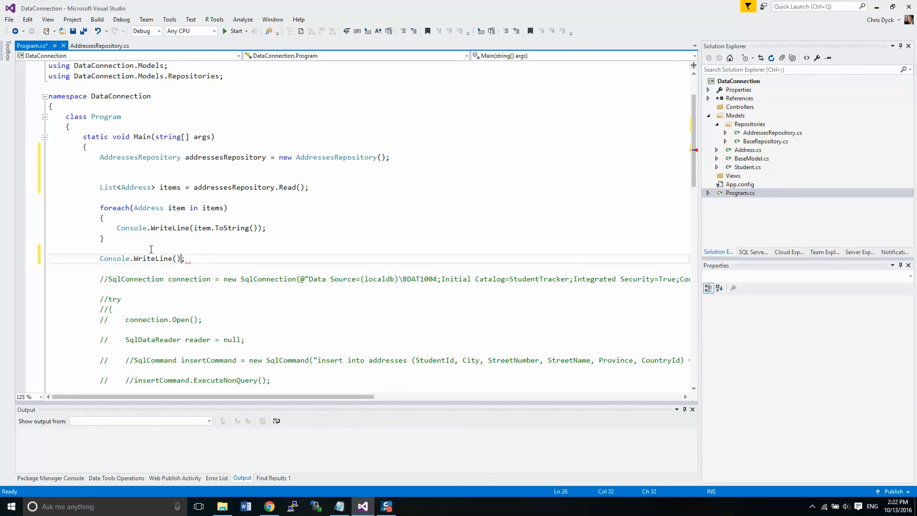
{"action": "type", "text": "\"\""}
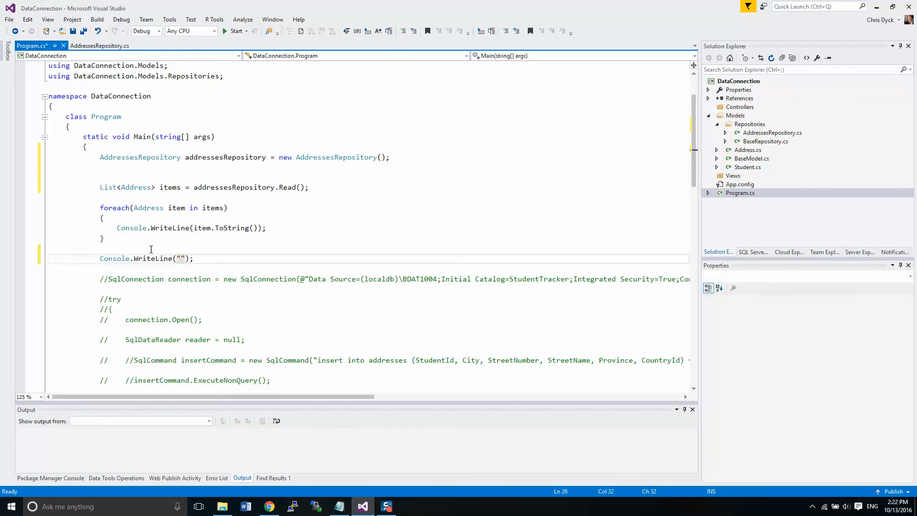
{"action": "type", "text": "G"}
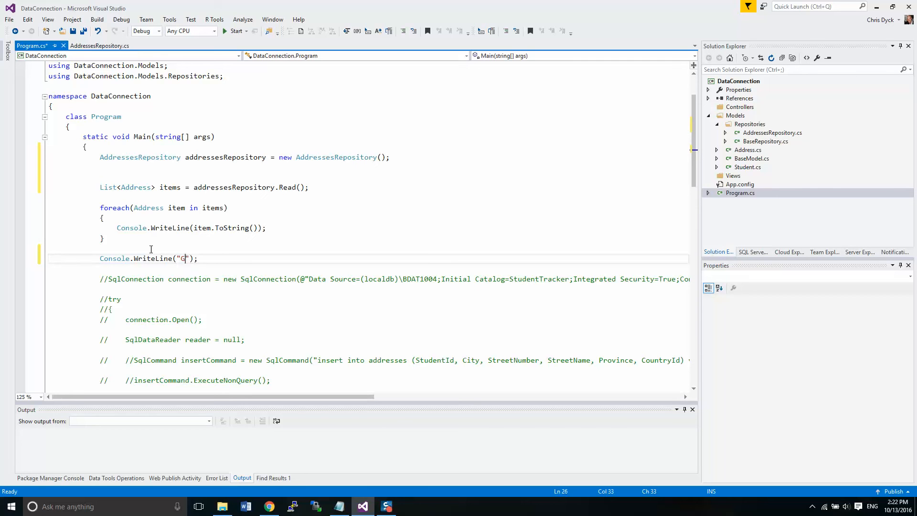
{"action": "type", "text": "etting just"}
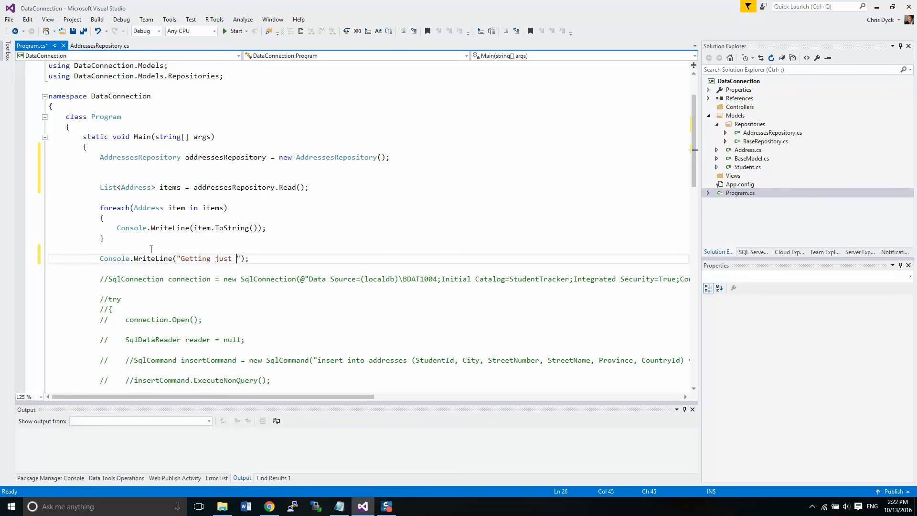
{"action": "type", "text": "one item"}
{"action": "type", "text": "Console.WriteLine(\"Getting all items\");"}
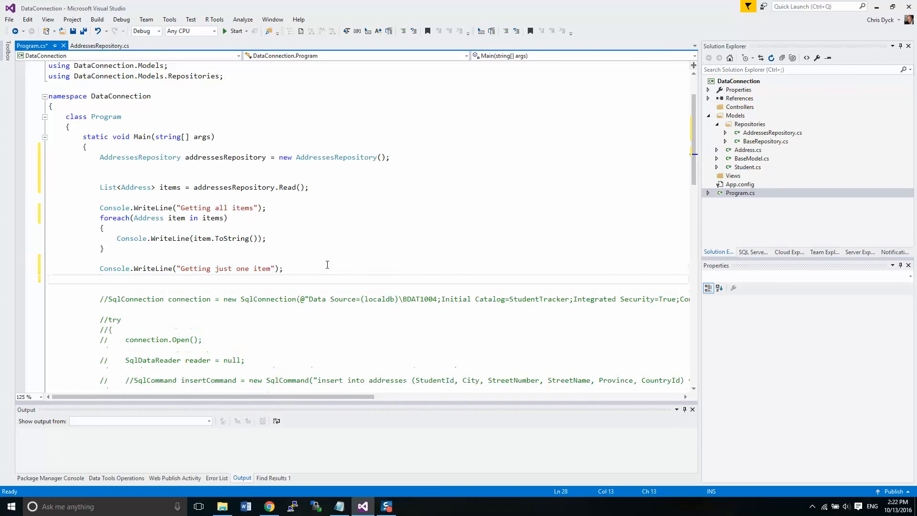
Declare Address address = addressesRepository.Read() using the IntelliSense Read suggestion
{"action": "type", "text": "Address"}
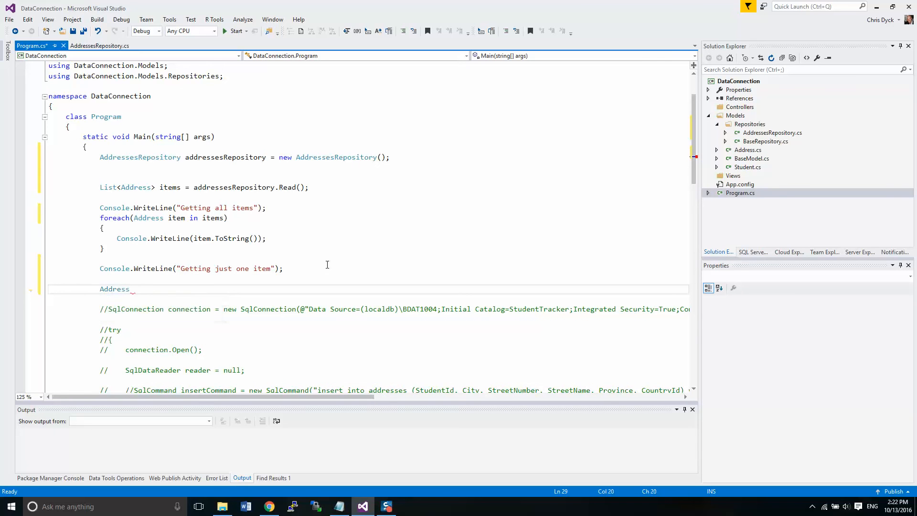
{"action": "type", "text": "item"}
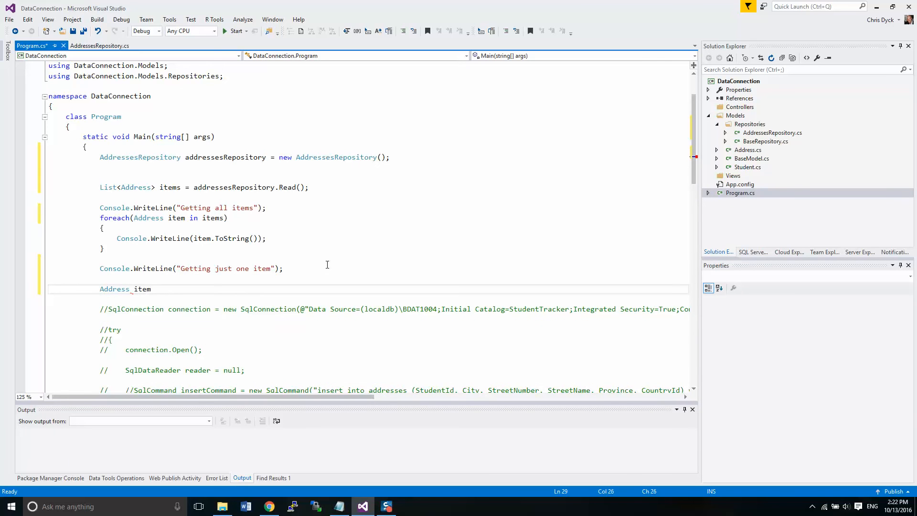
{"action": "type", "text": "addre"}
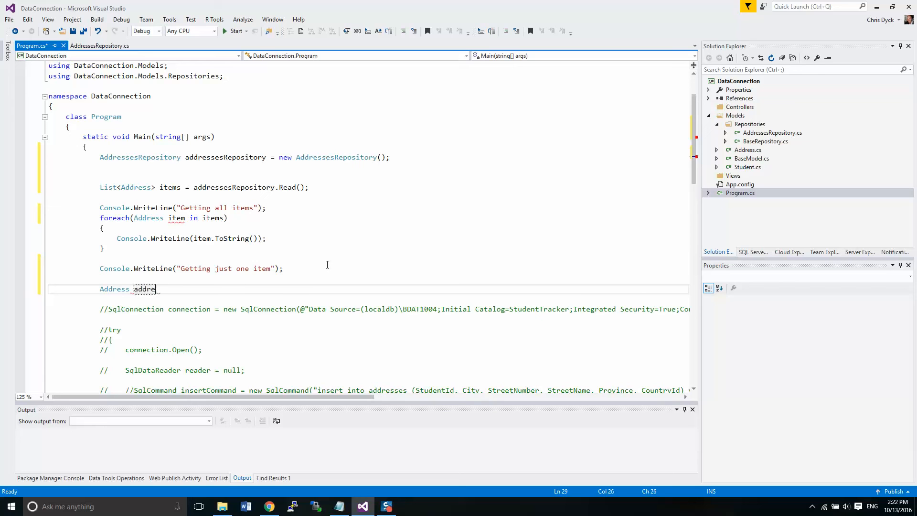
{"action": "type", "text": "ess = new"}
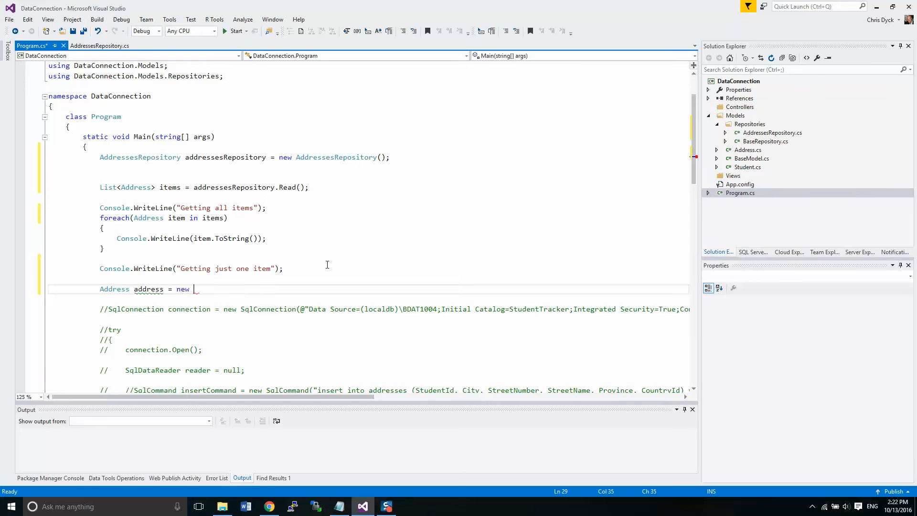
{"action": "type", "text": "Address"}
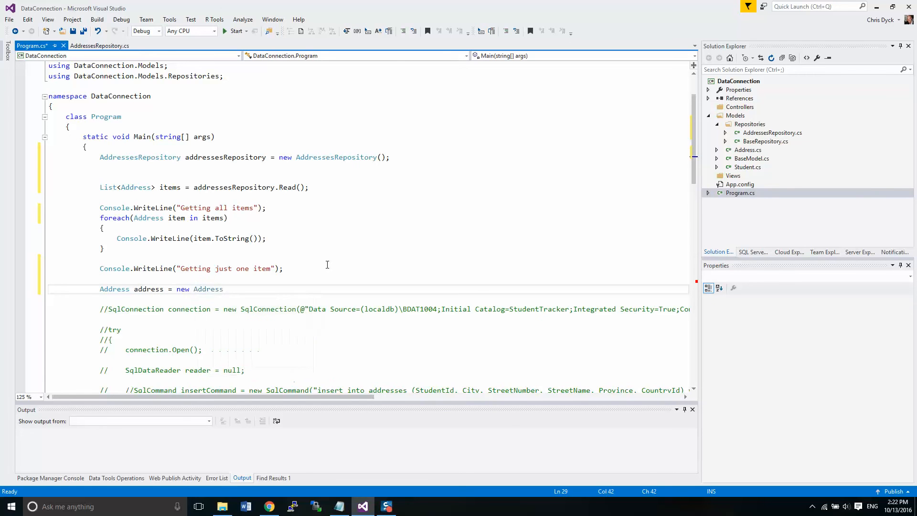
{"action": "type", "text": "addressesRepository"}
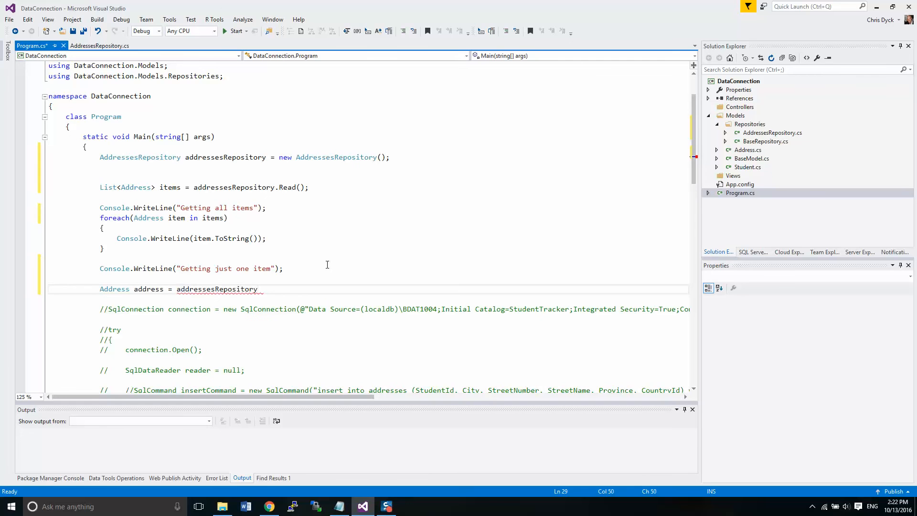
{"action": "type", "text": "re"}
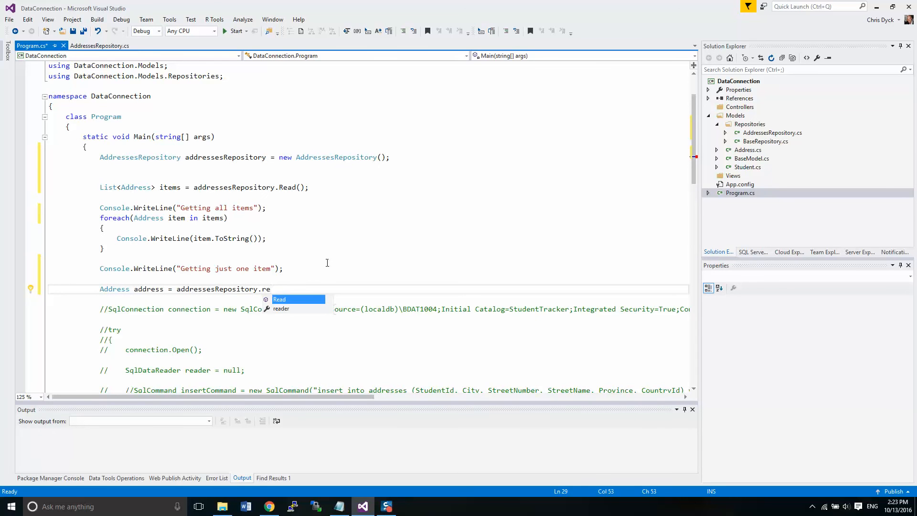
{"action": "mouse_move", "coordinate": [285, 300]}
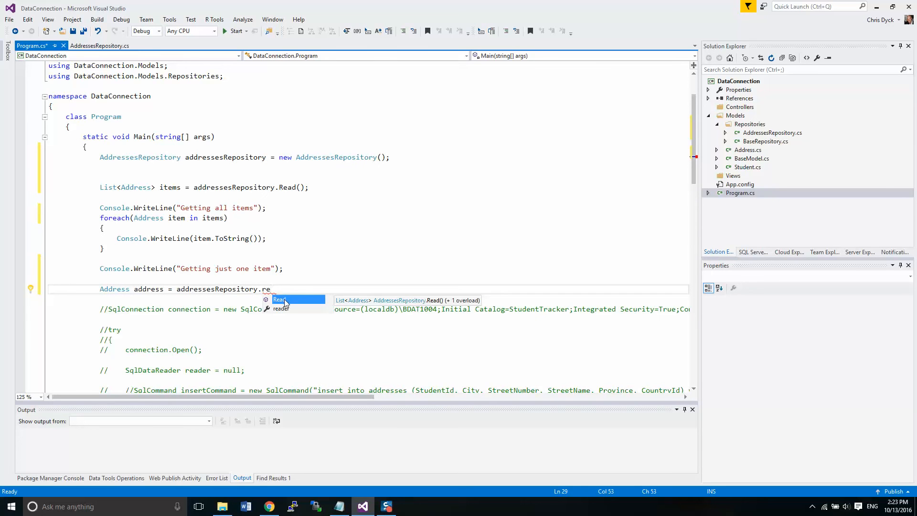
{"action": "key", "text": "Tab"}
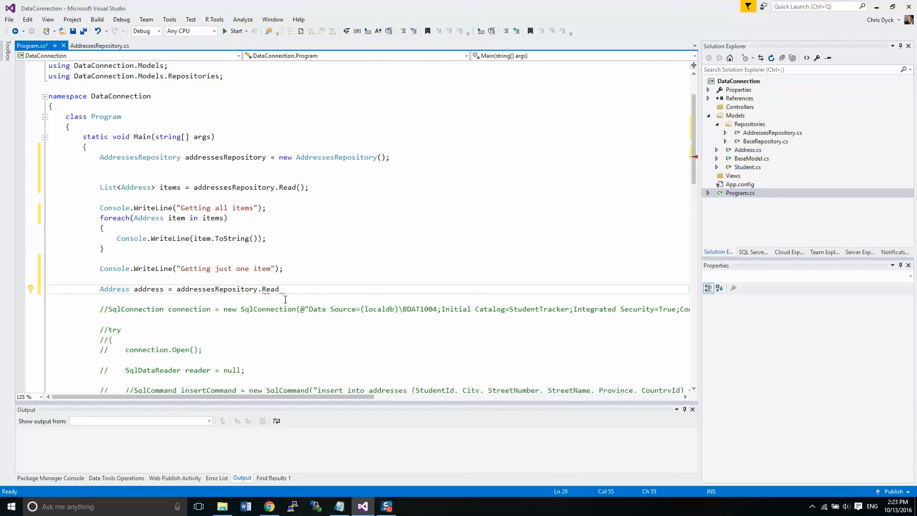
{"action": "type", "text": "()"}
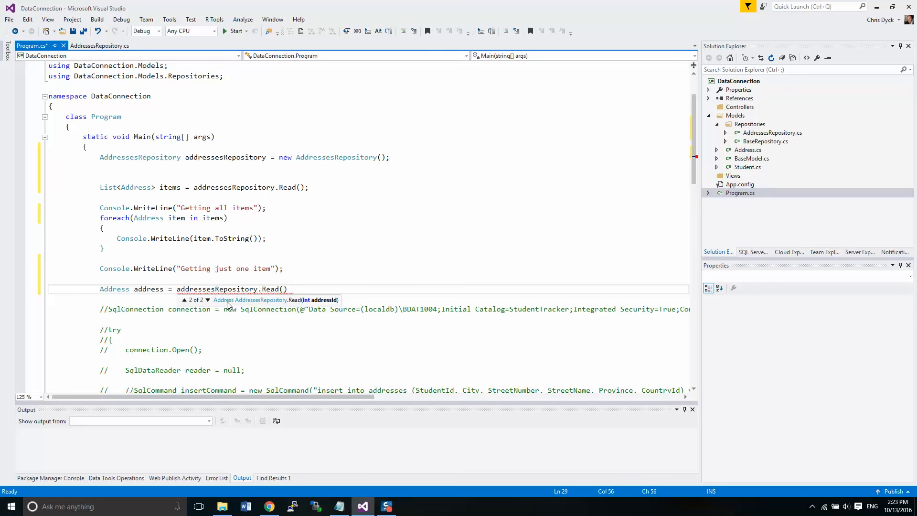
{"action": "mouse_move", "coordinate": [330, 303]}
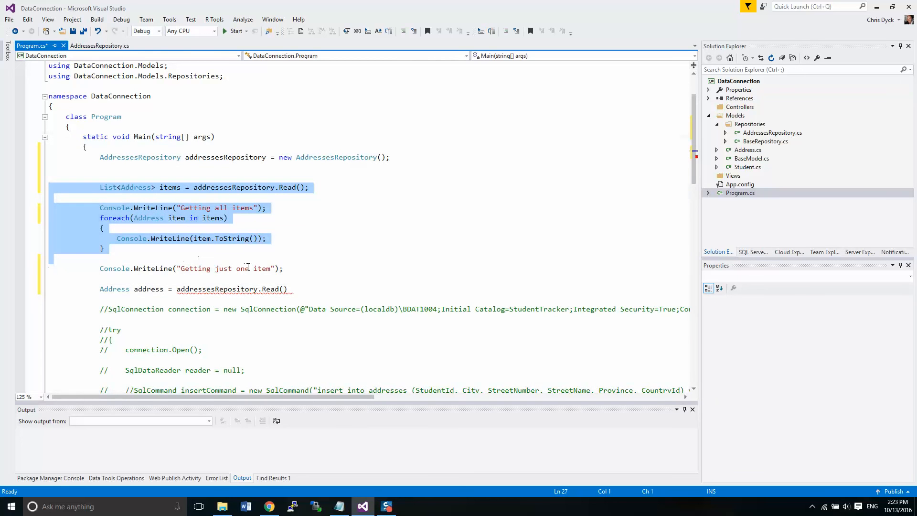
Pass items[0].AddressId as the Read call's argument
{"action": "left_click", "coordinate": [285, 289]}
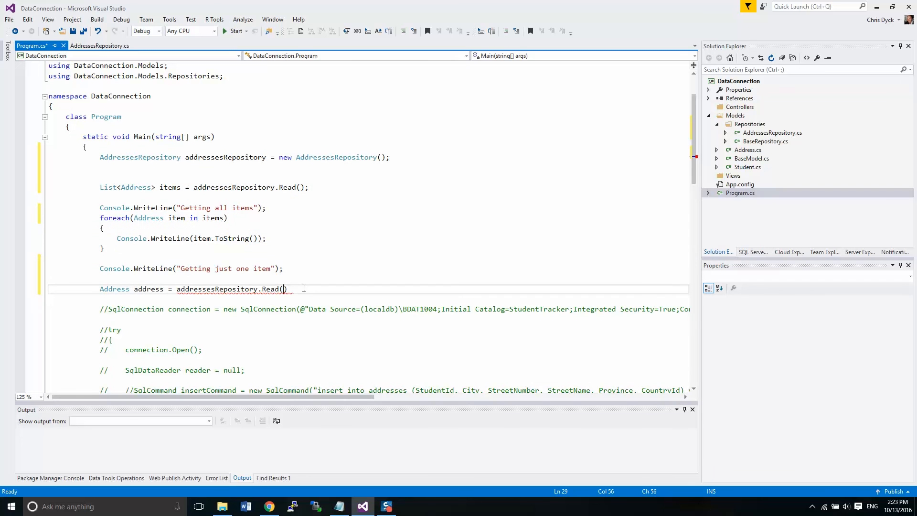
{"action": "type", "text": "items"}
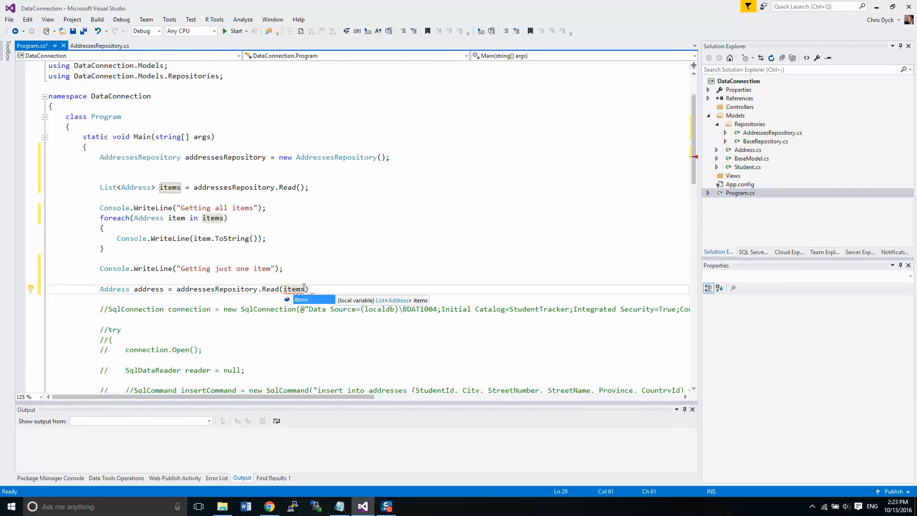
{"action": "type", "text": "["}
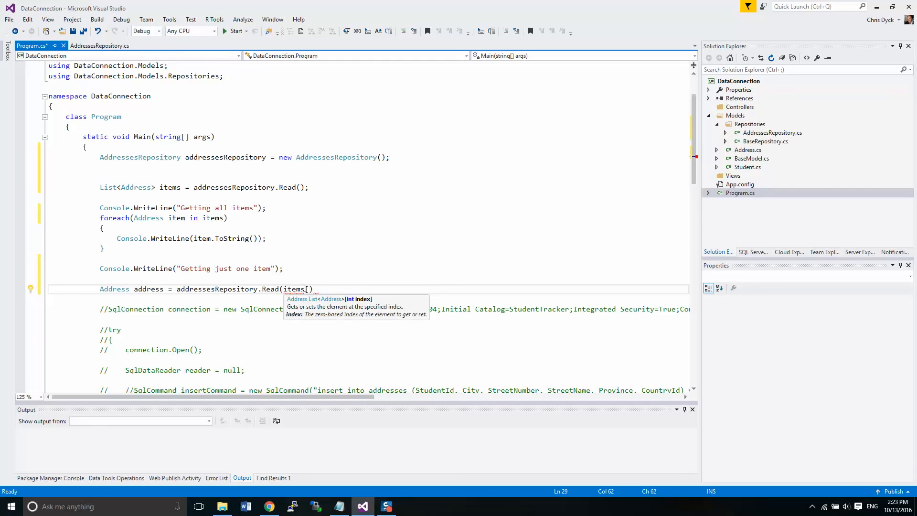
{"action": "type", "text": "0"}
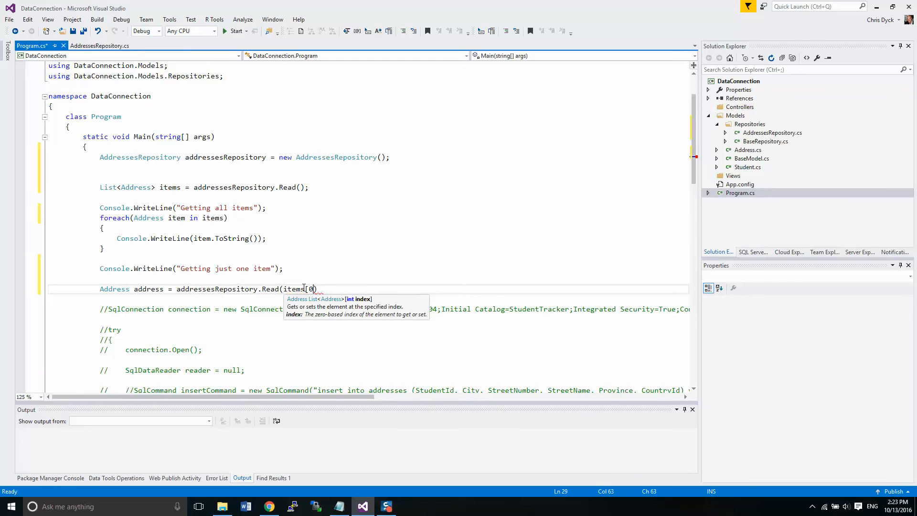
{"action": "type", "text": "].AddressId"}
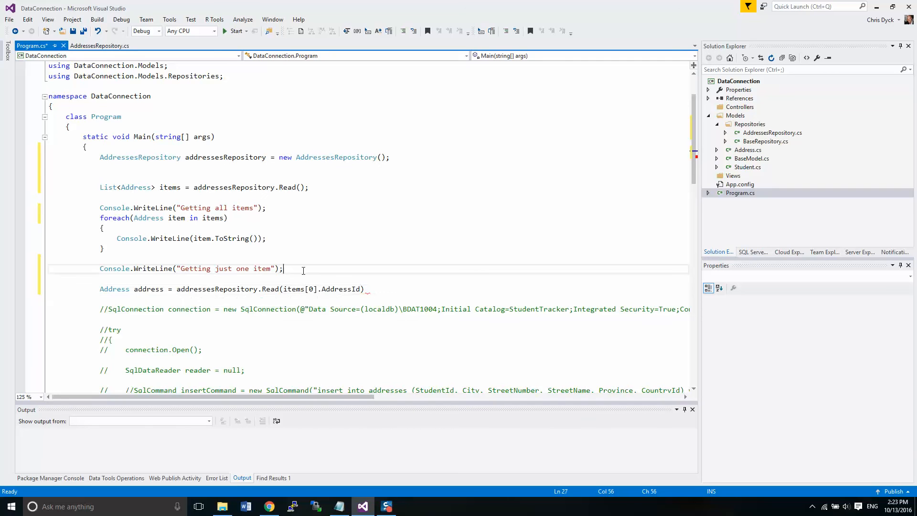
{"action": "mouse_move", "coordinate": [370, 269]}
{"action": "type", "text": ";"}
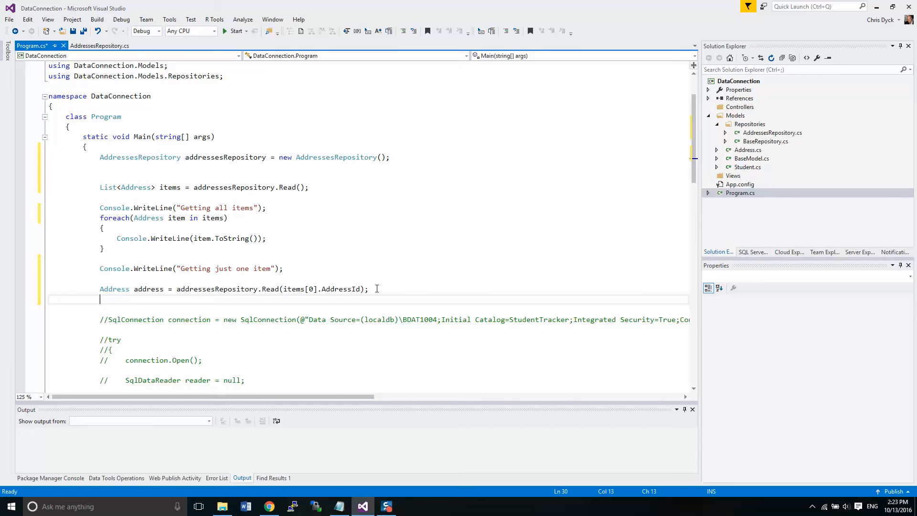
Add Console.WriteLine(address.ToString()); after the Read call
{"action": "type", "text": "add"}
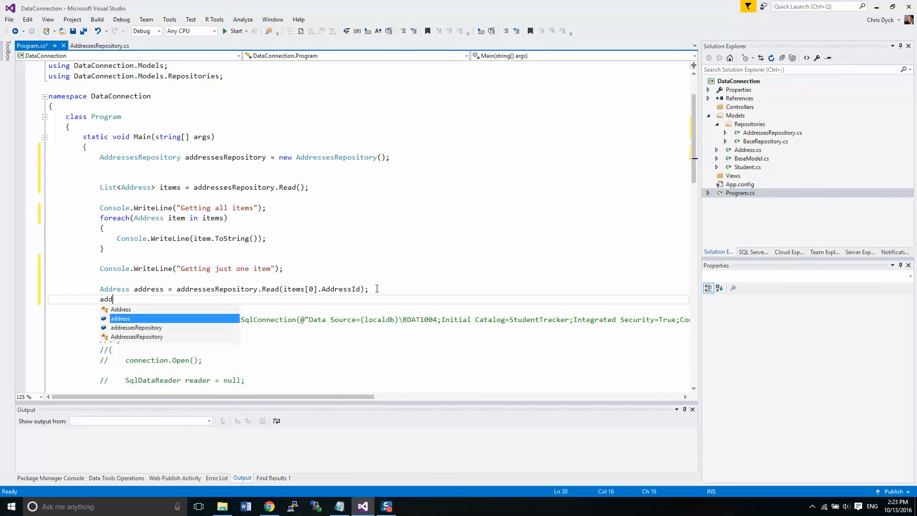
{"action": "type", "text": "Cons"}
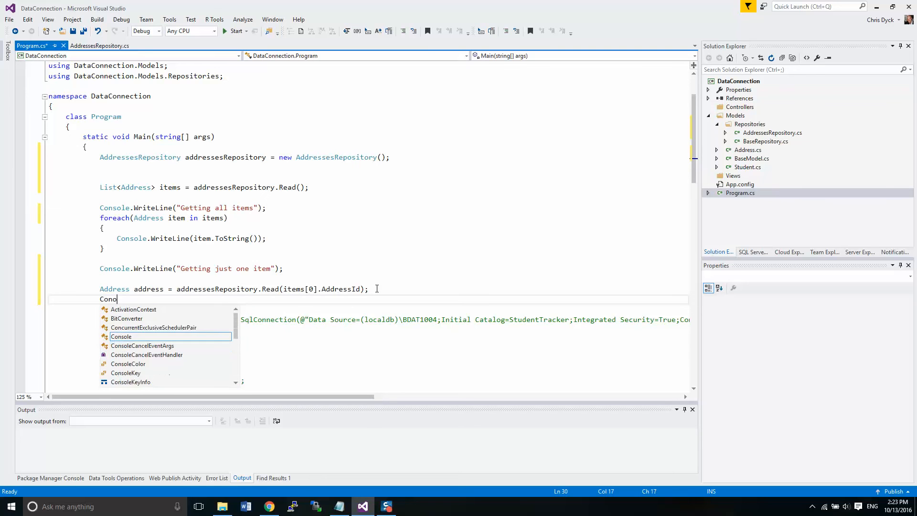
{"action": "type", "text": ".wrl"}
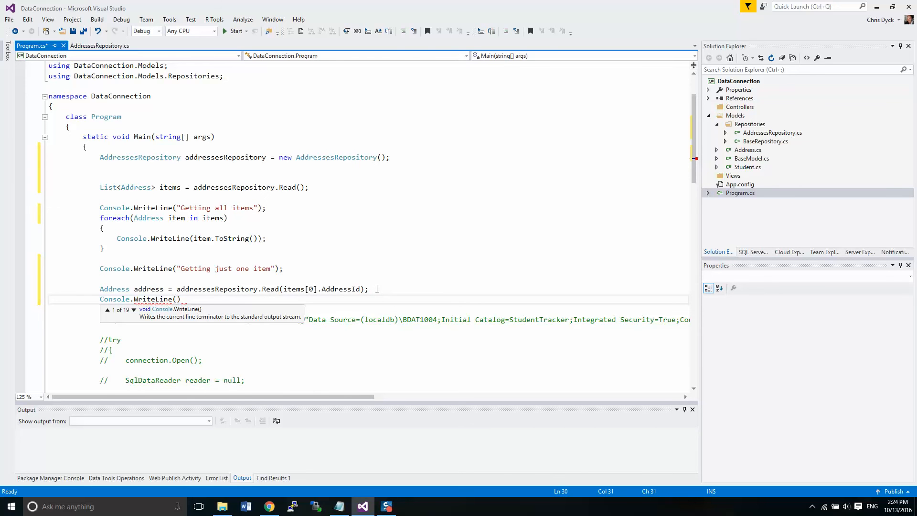
{"action": "type", "text": "address.ToString"}
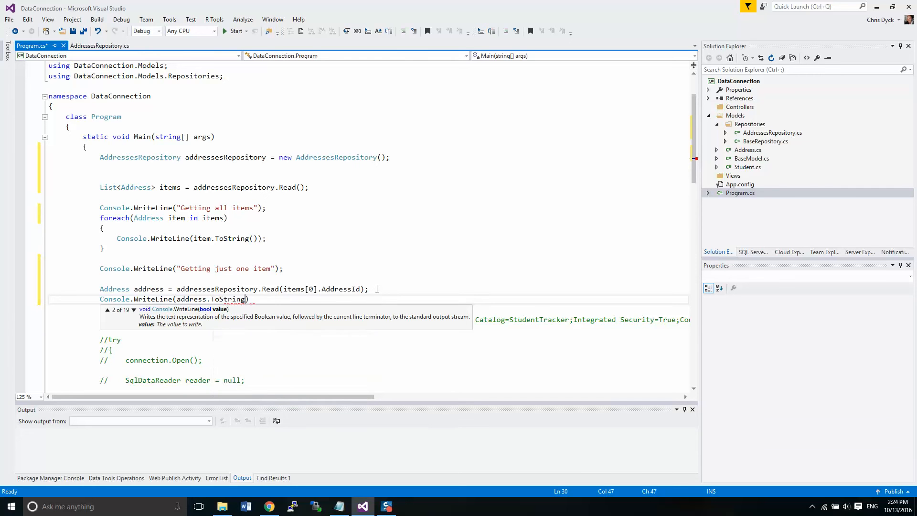
{"action": "type", "text": "());"}
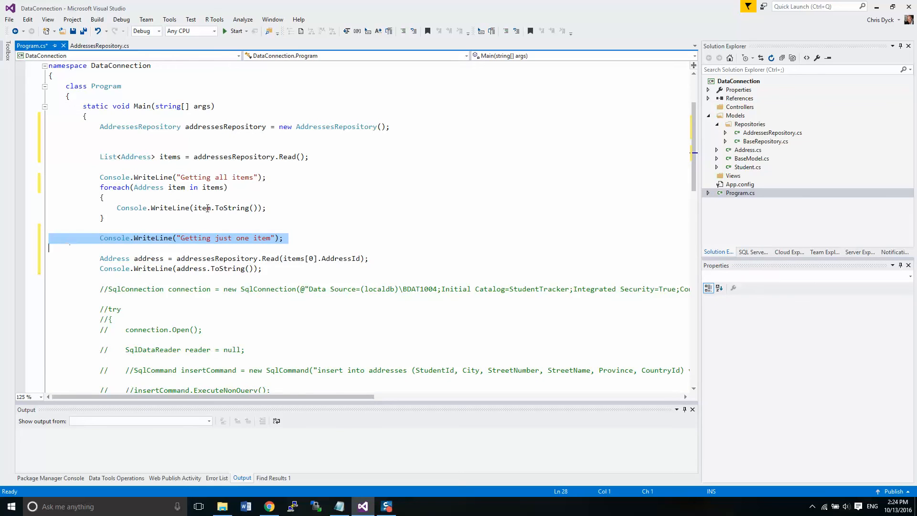
{"action": "mouse_move", "coordinate": [133, 225]}
{"action": "type", "text": "Console.WriteLine();"}
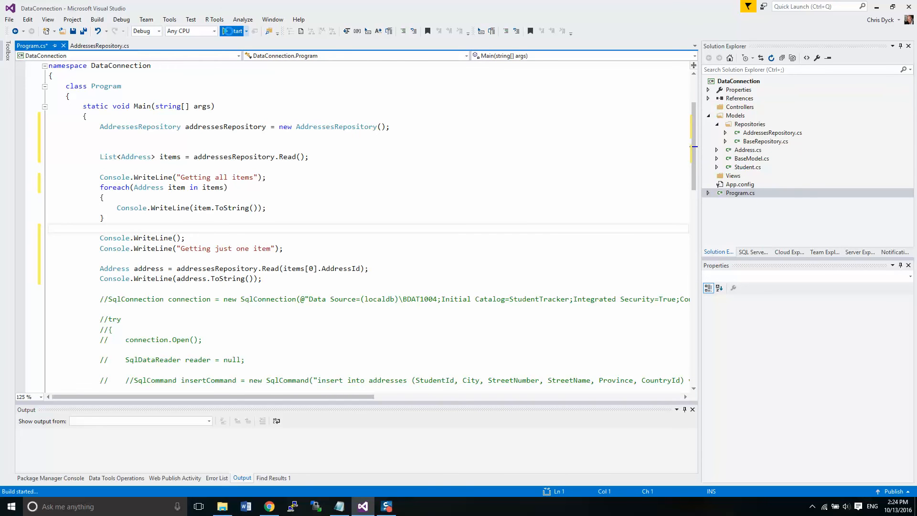
Run the program, confirm three addresses then the single Home address, and close the console
{"action": "left_click", "coordinate": [234, 31]}
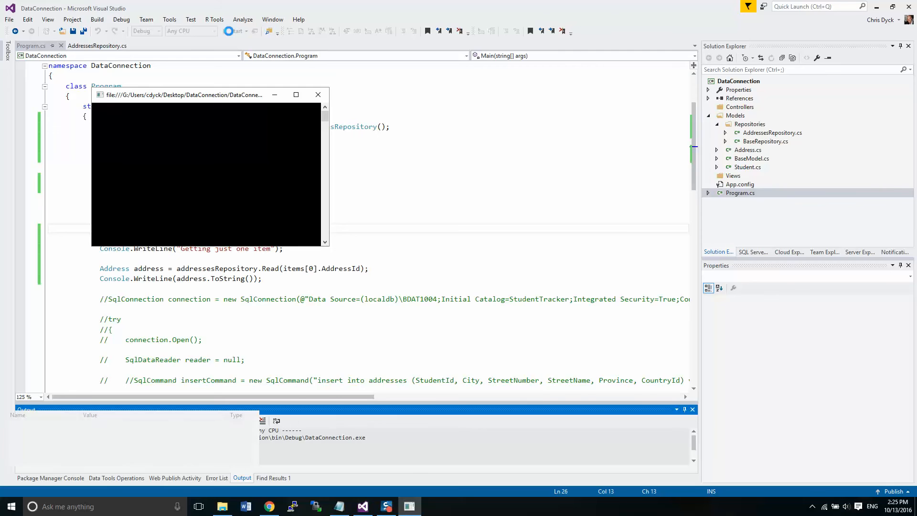
{"action": "left_click", "coordinate": [233, 31]}
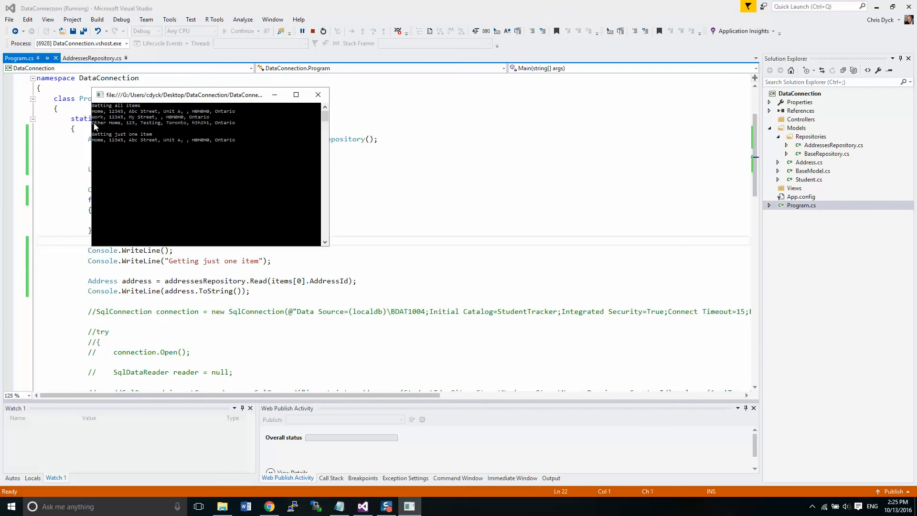
{"action": "mouse_move", "coordinate": [113, 136]}
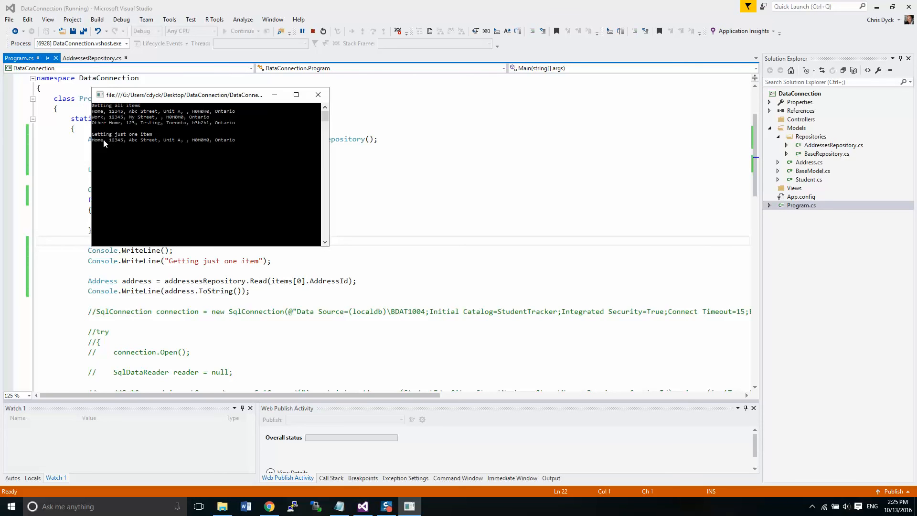
{"action": "mouse_move", "coordinate": [214, 146]}
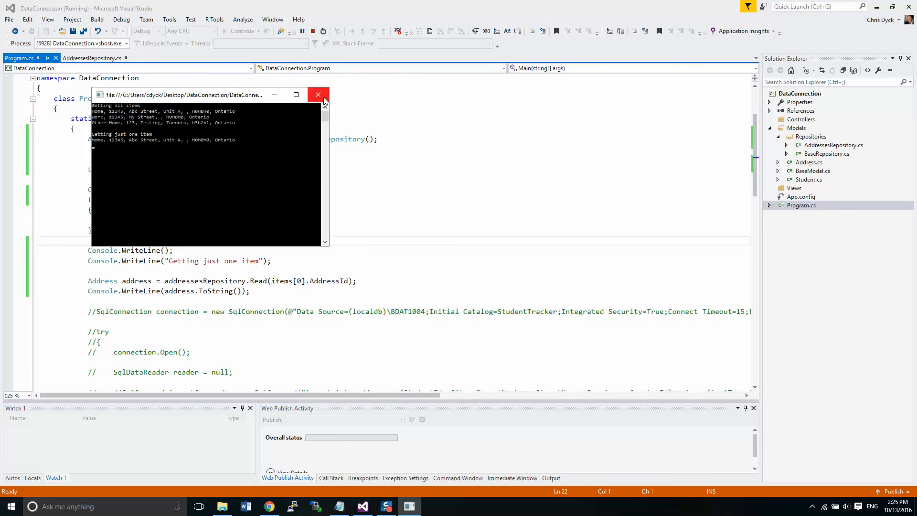
{"action": "left_click", "coordinate": [318, 95]}
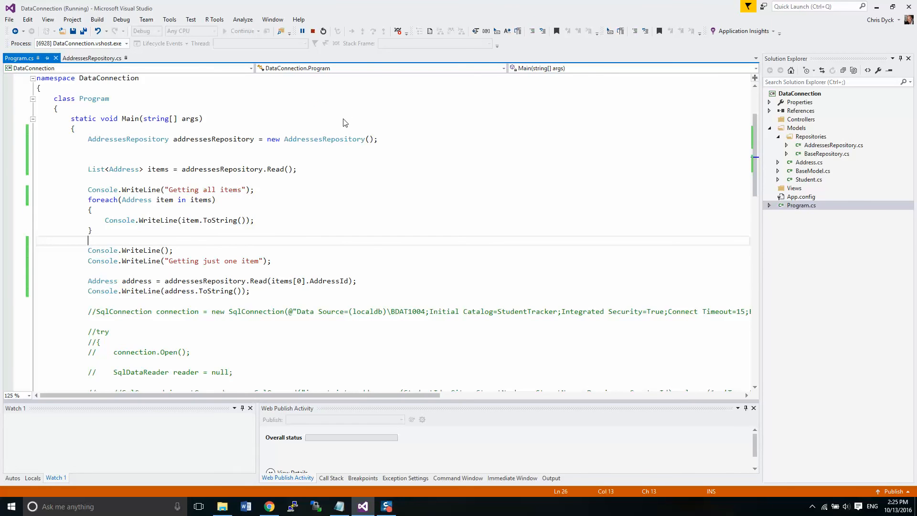